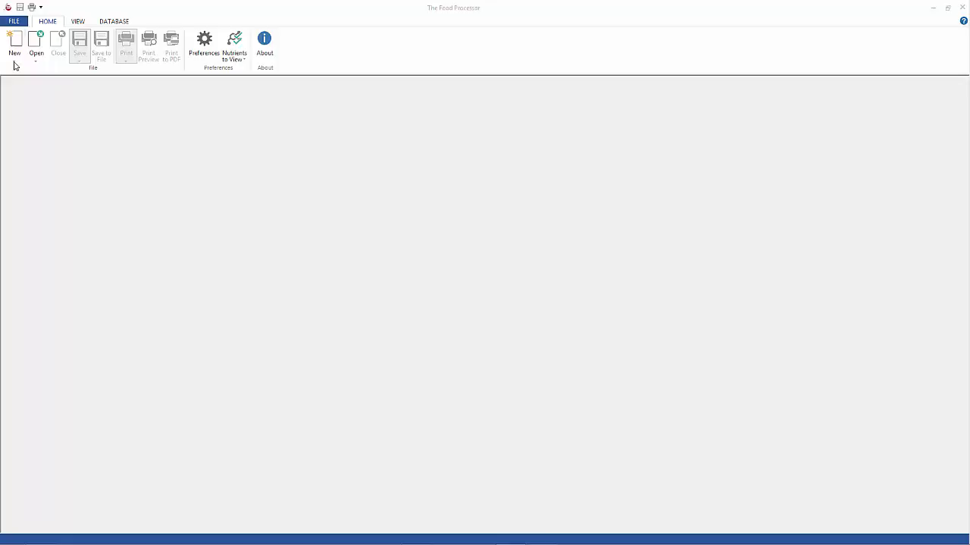
- Create menu plan 'Test Plan A', compared against the US Label Adult profile
click(14, 41)
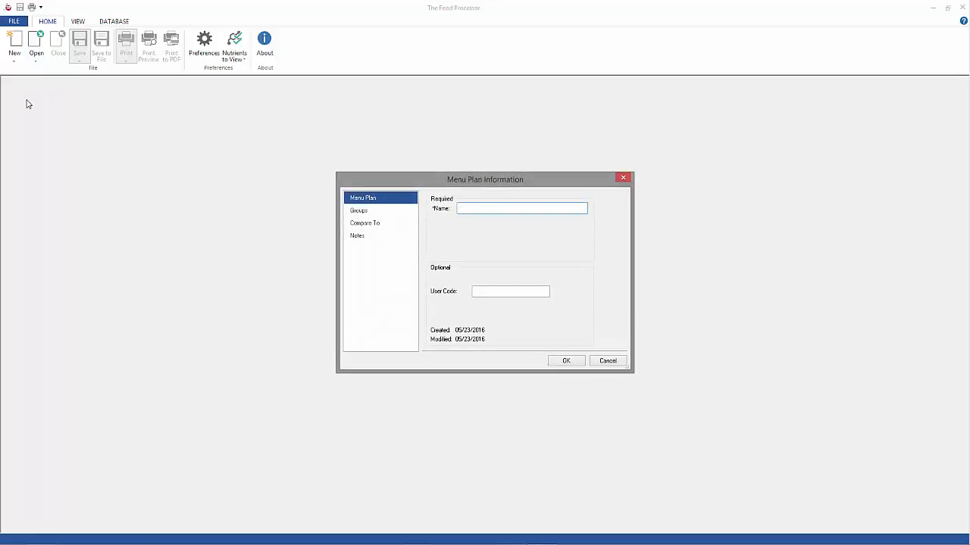
text(Test Plan)
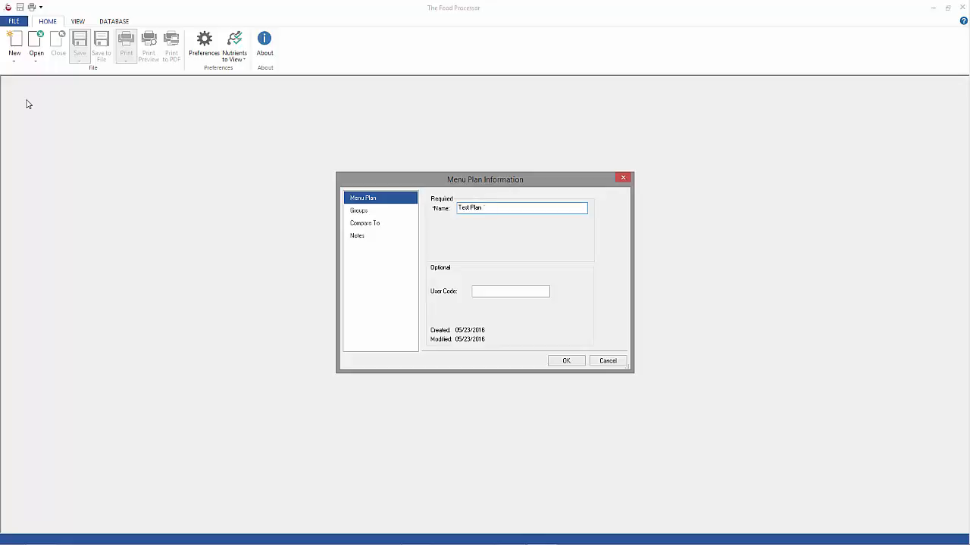
text(A)
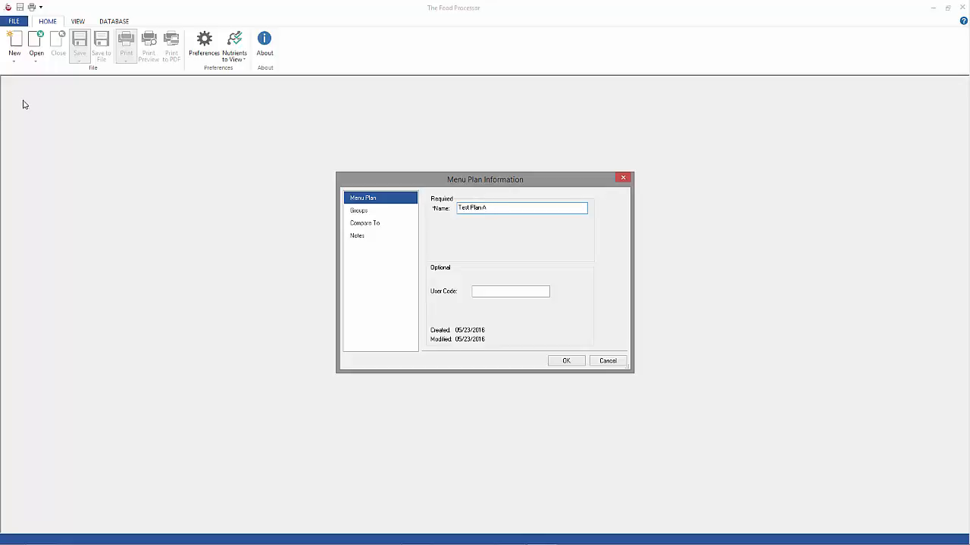
click(358, 210)
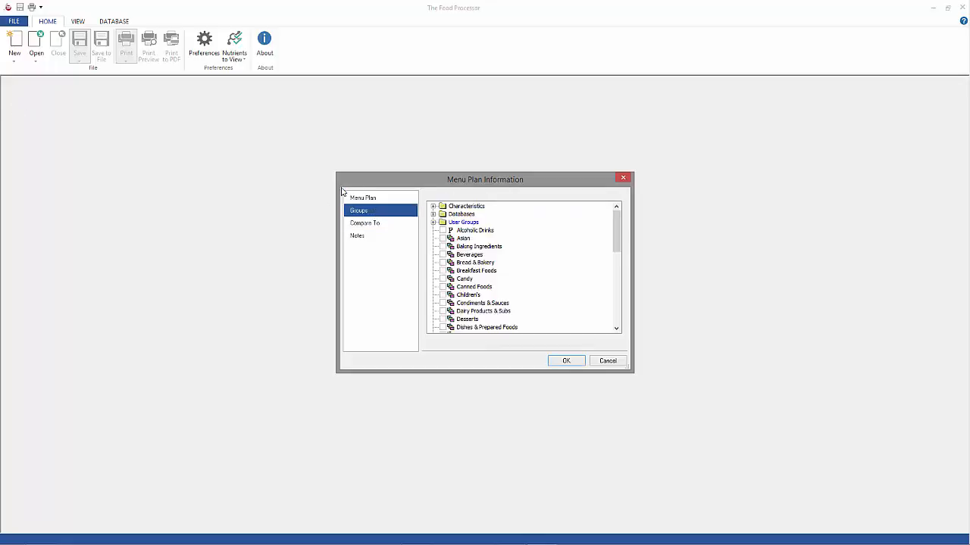
click(364, 222)
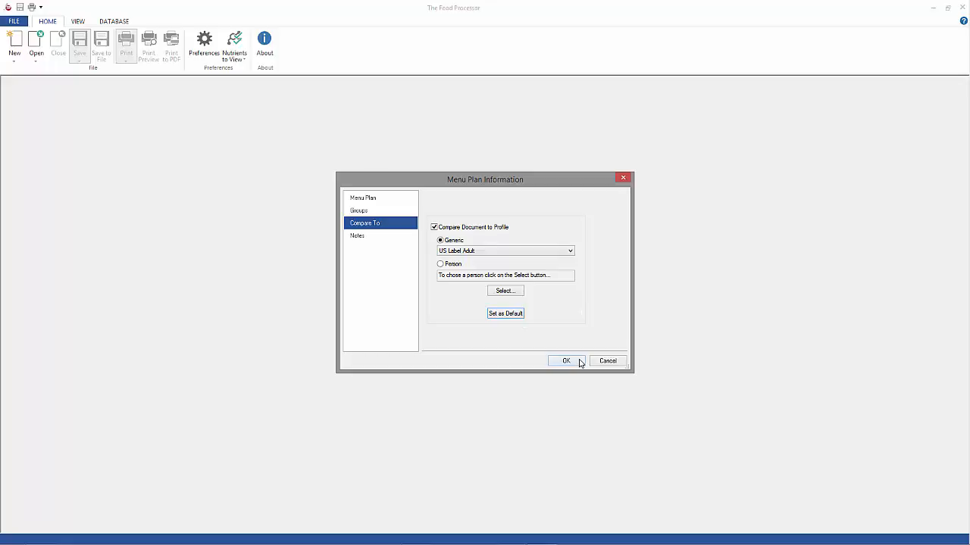
click(565, 361)
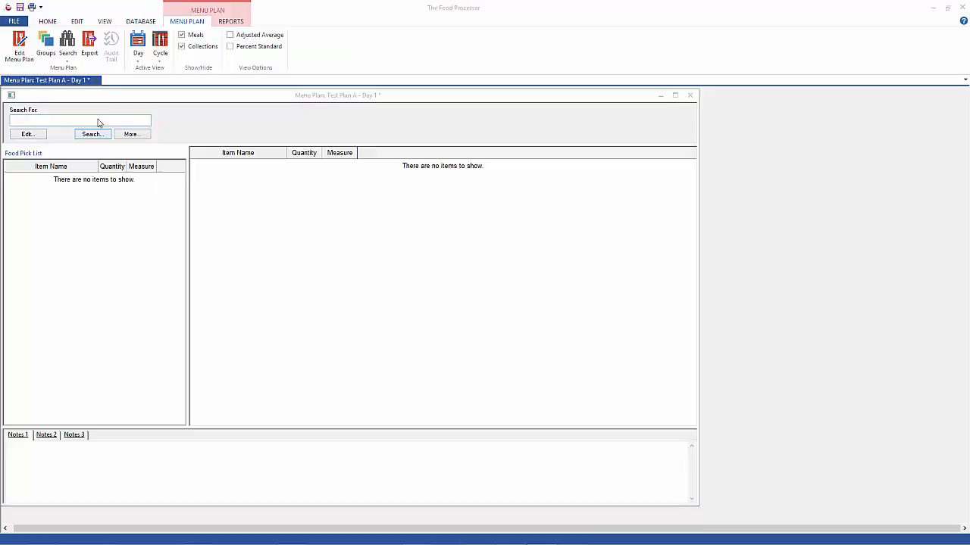
- Add one cup of no-pulp orange juice to Breakfast, filed under the Juice collection
text(orange juice u)
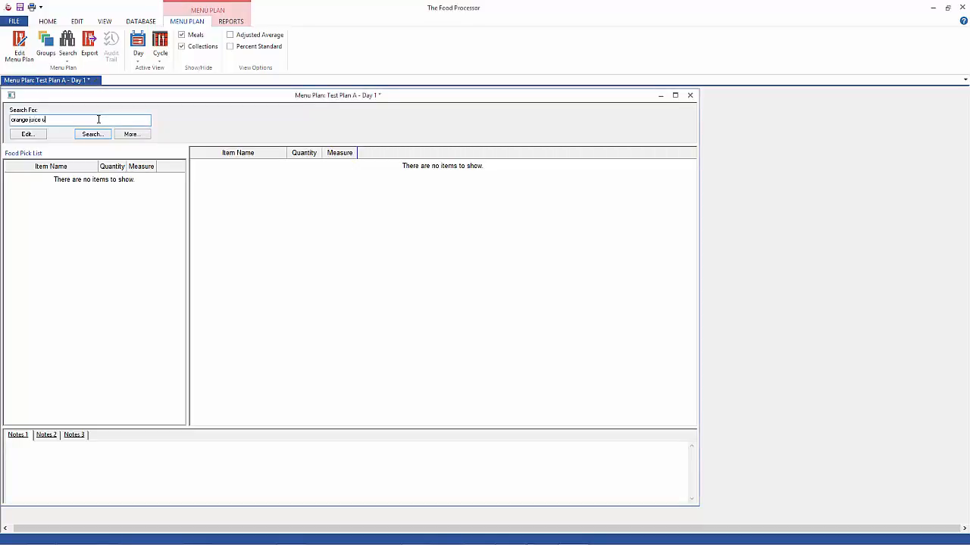
click(91, 134)
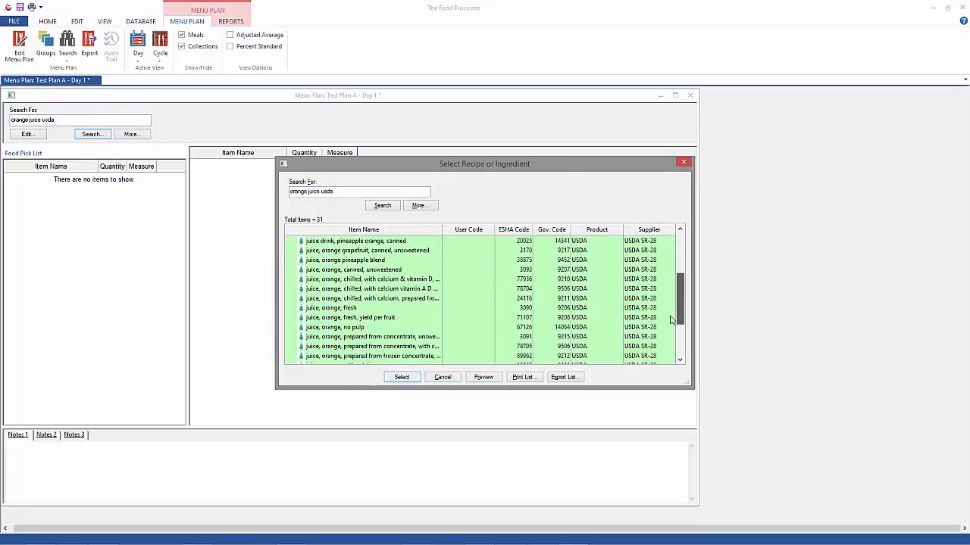
click(335, 327)
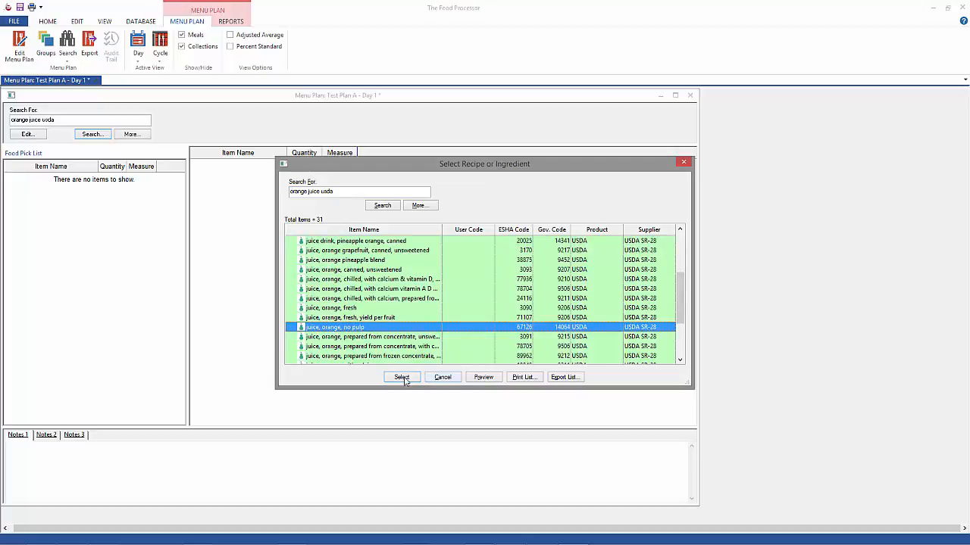
click(401, 377)
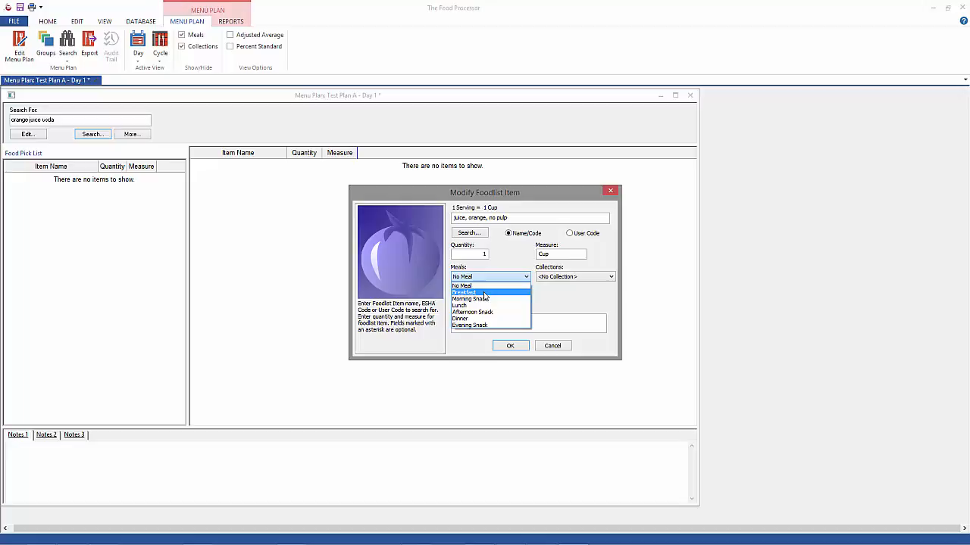
click(464, 292)
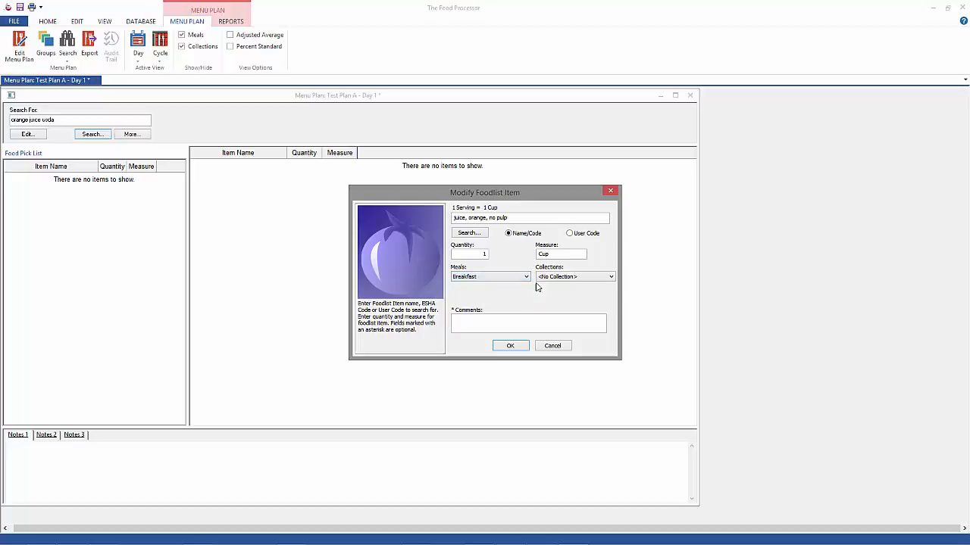
click(610, 277)
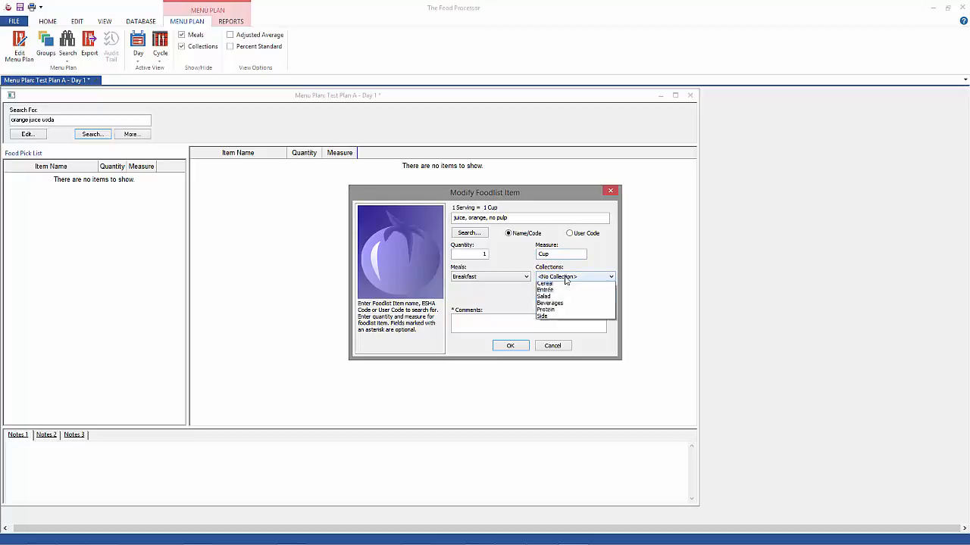
click(545, 316)
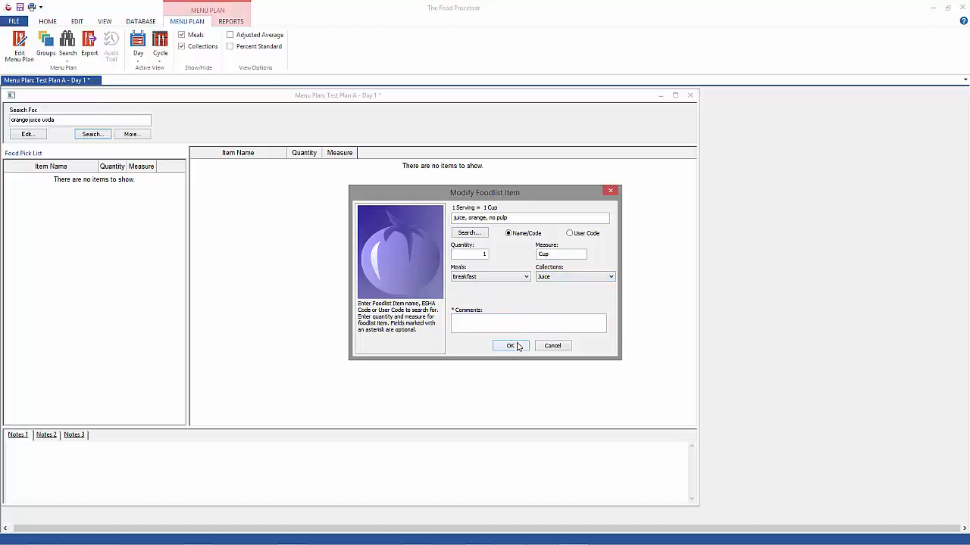
click(510, 346)
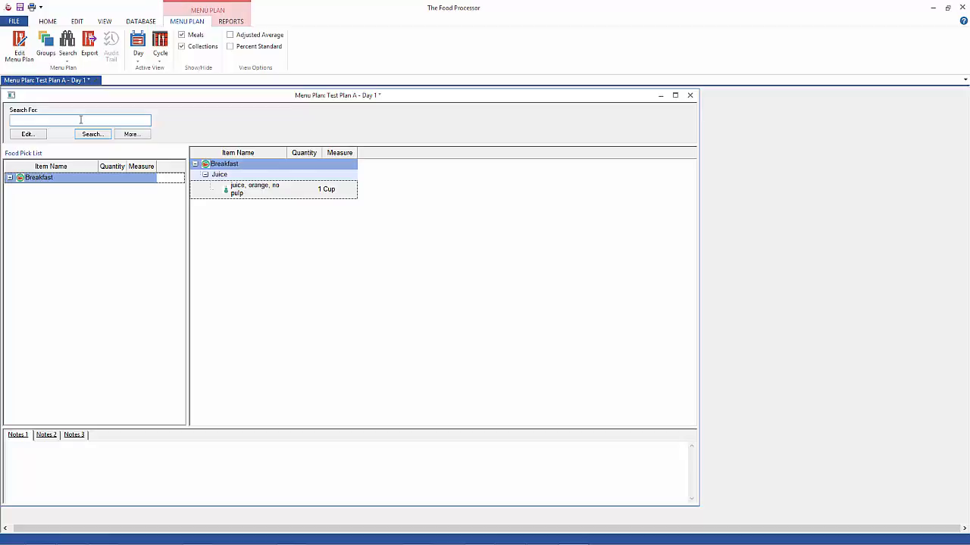
- Add one cup of apple juice with vitamin C to Breakfast, Juice
text(apple usda vitam)
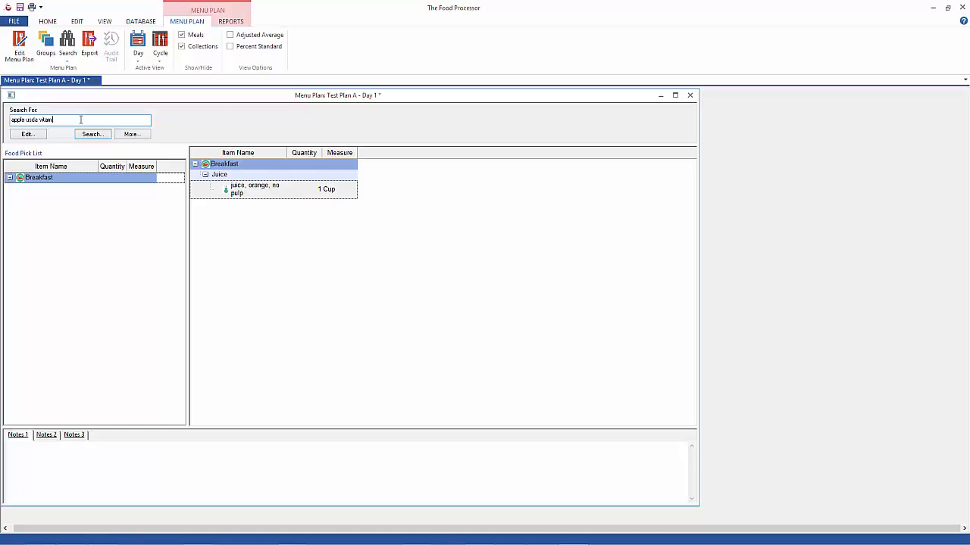
click(92, 134)
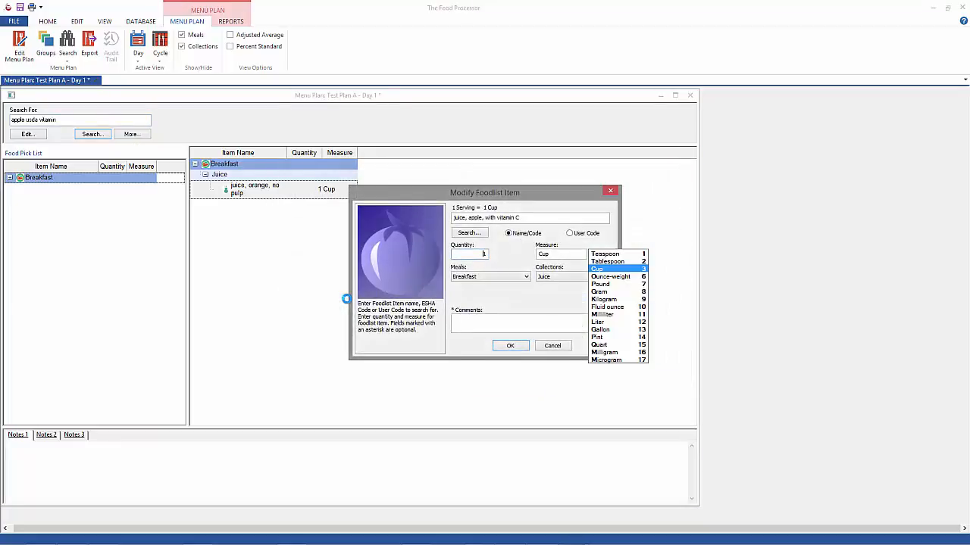
click(596, 269)
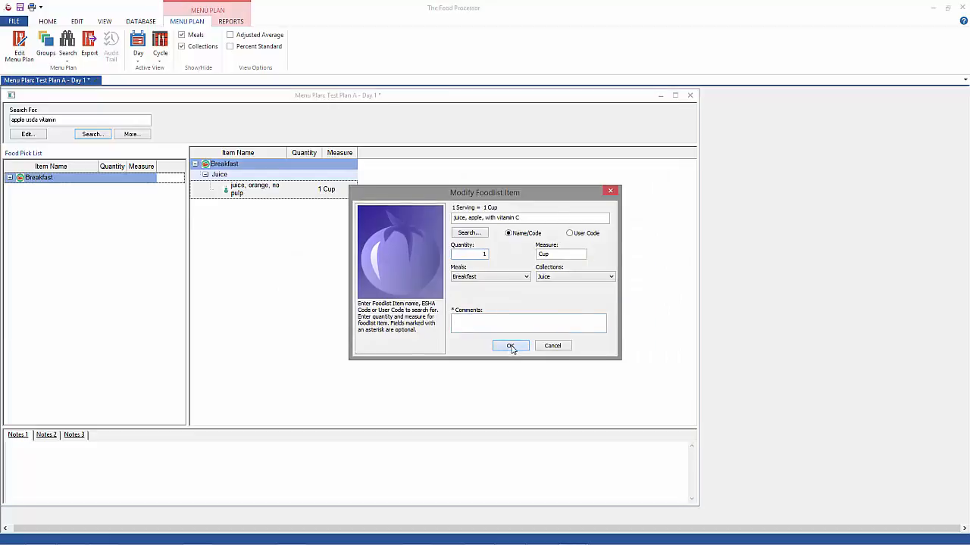
click(509, 346)
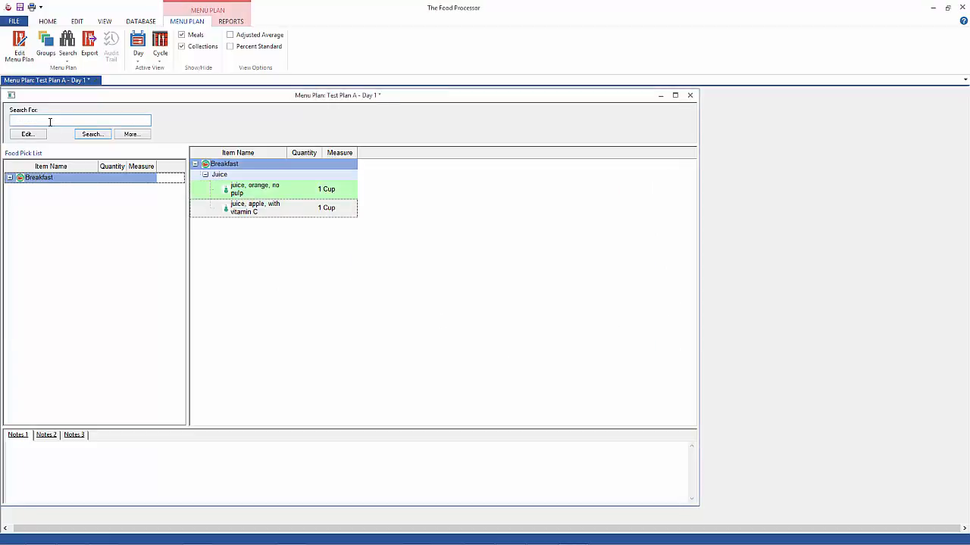
- Add one cup of light cranberry concord grape juice drink to Breakfast, Juice
text(cranberry grapefr)
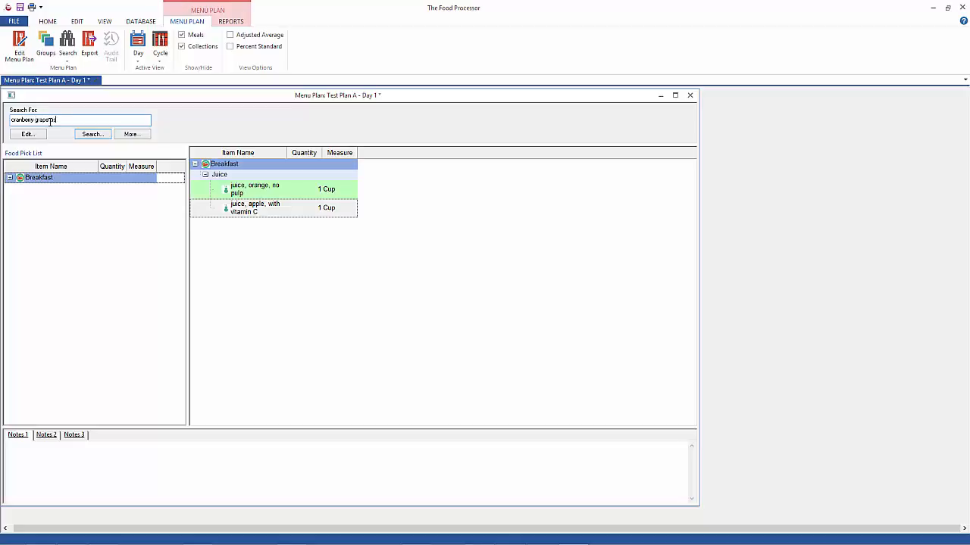
click(91, 134)
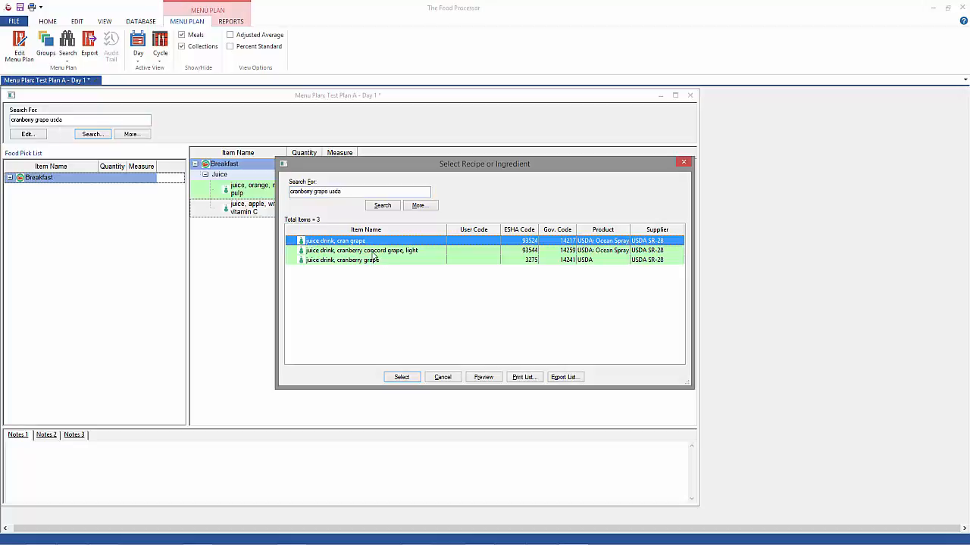
mouse_move(369, 262)
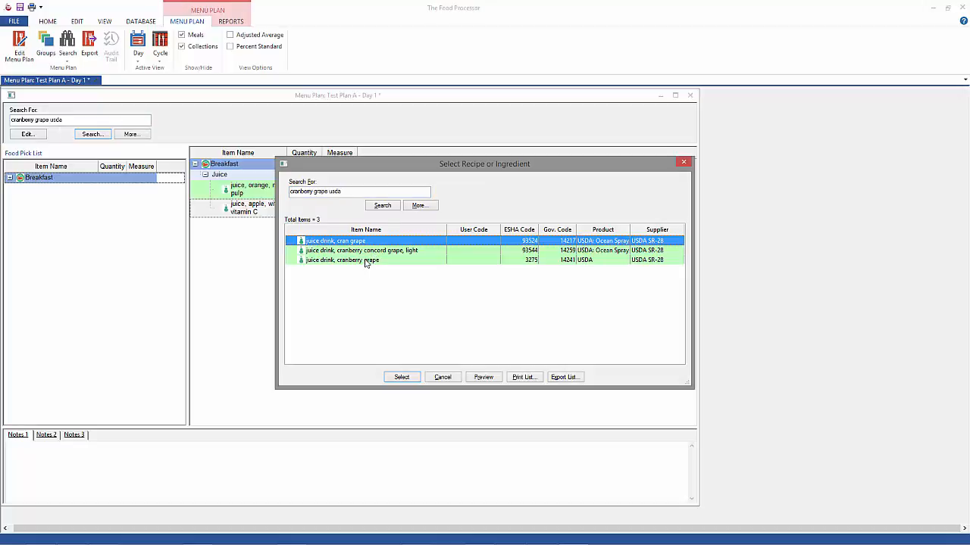
click(361, 250)
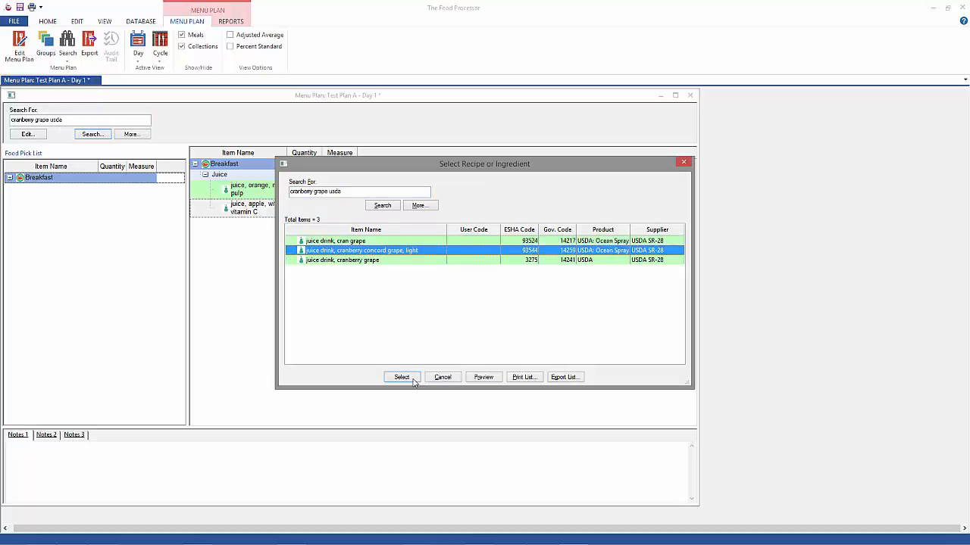
click(401, 377)
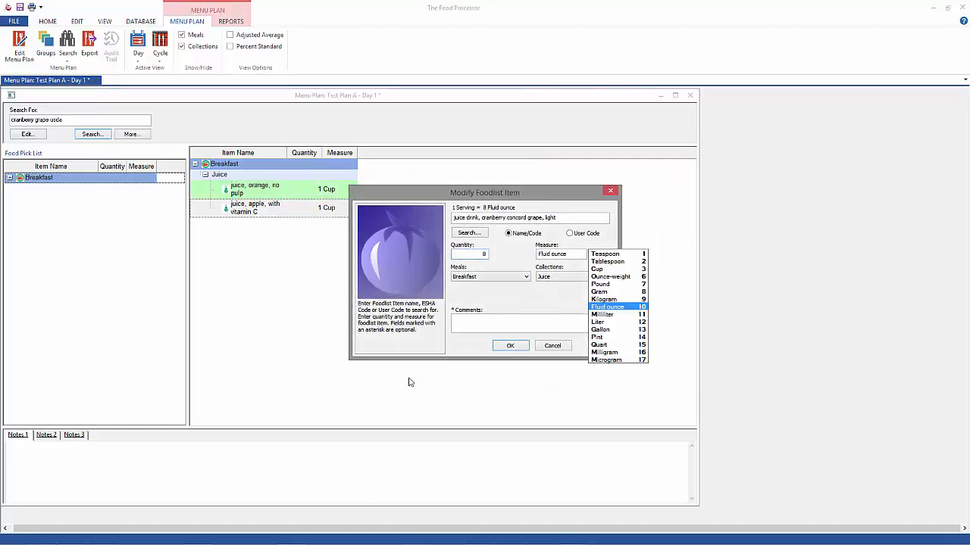
mouse_move(473, 358)
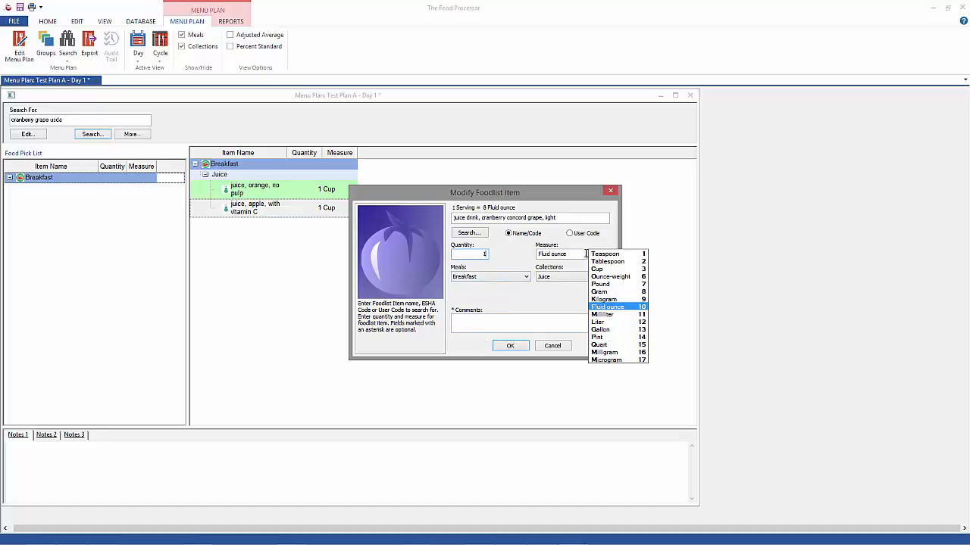
click(597, 268)
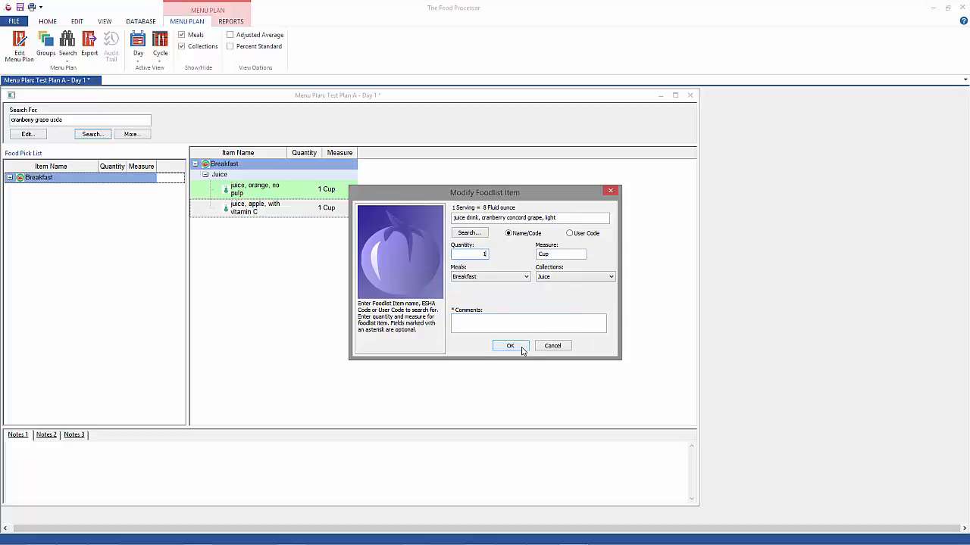
click(509, 346)
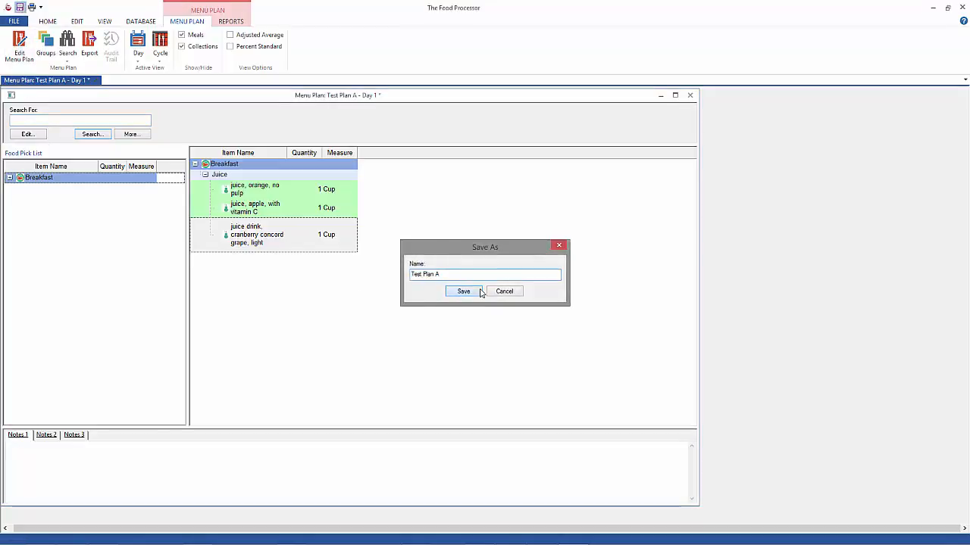
- Save as Test Plan A and expand Breakfast and Juice in the Food Pick List
click(463, 292)
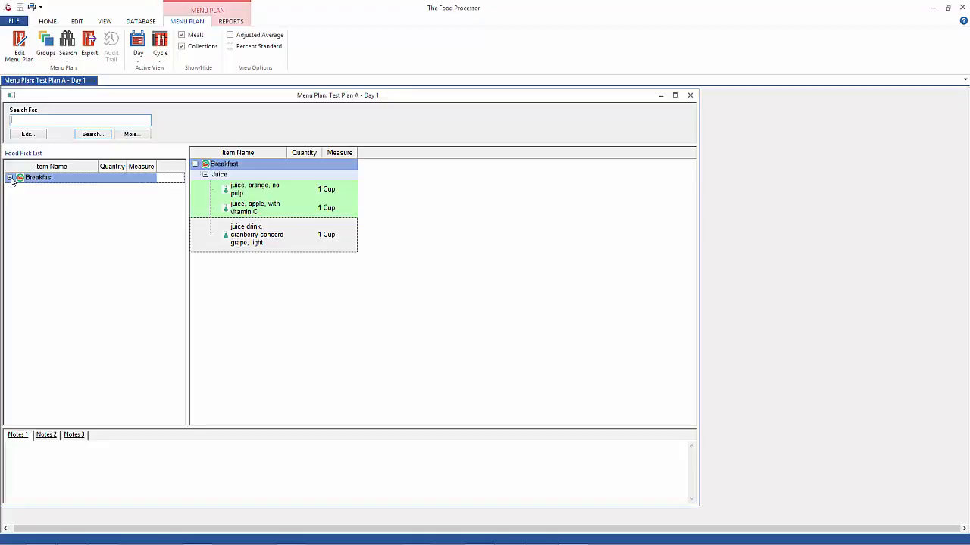
click(11, 177)
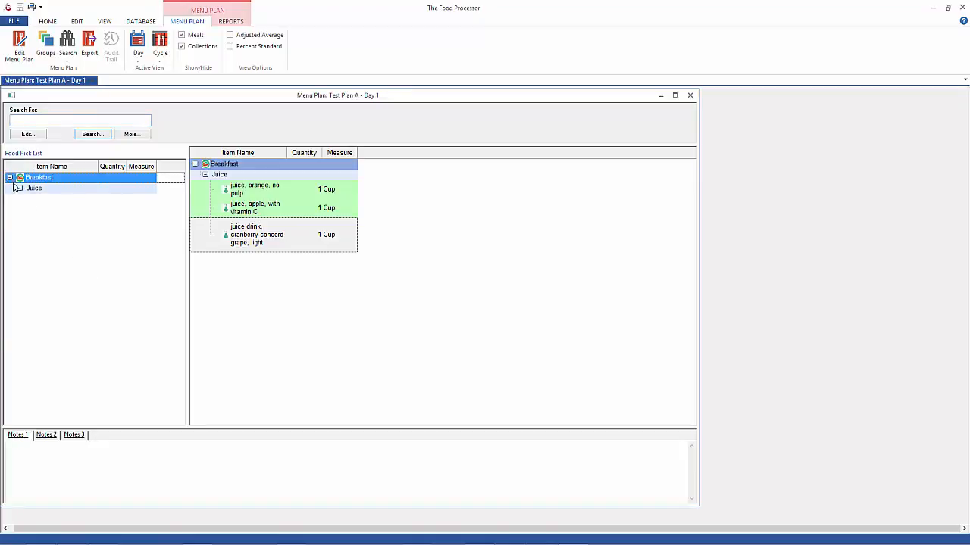
click(17, 188)
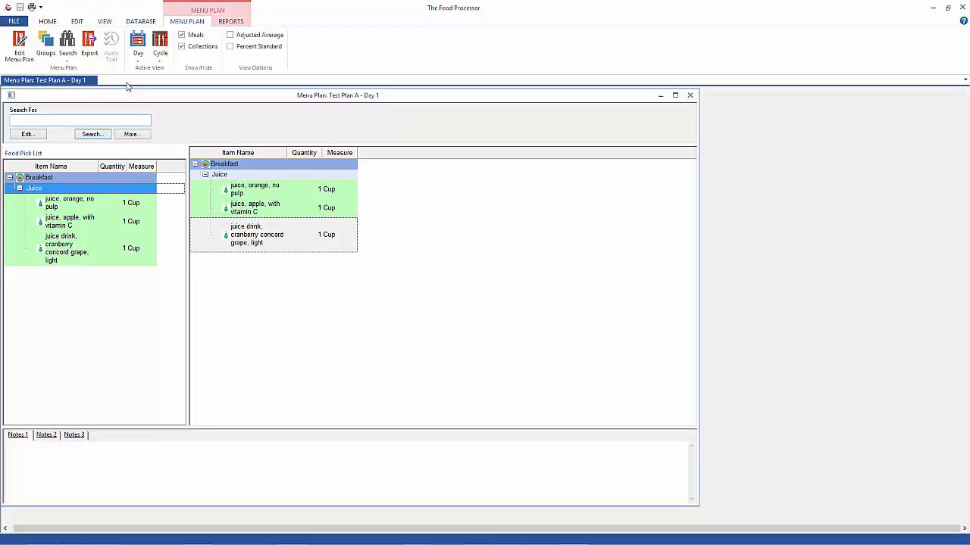
mouse_move(129, 77)
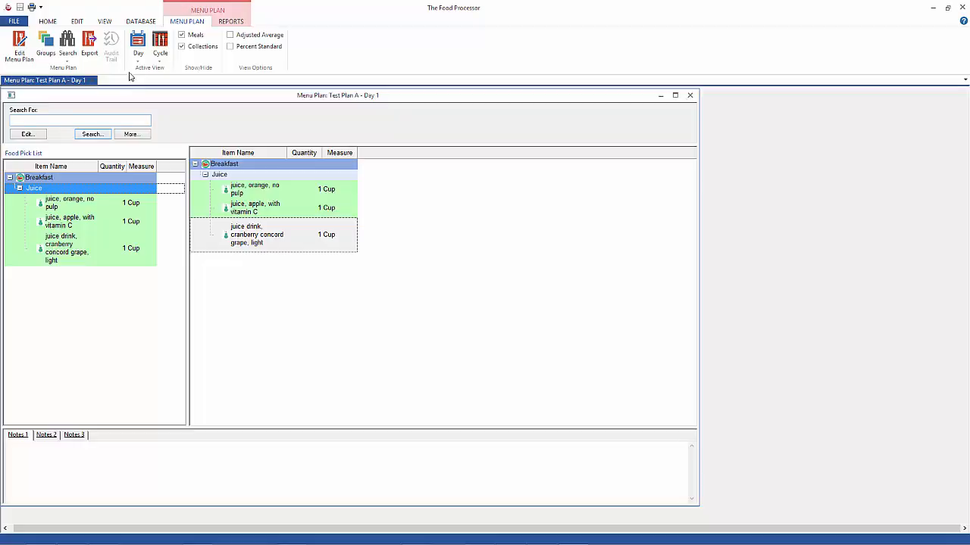
- Add Day 2 and copy the three breakfast juices into it from the pick list
click(138, 43)
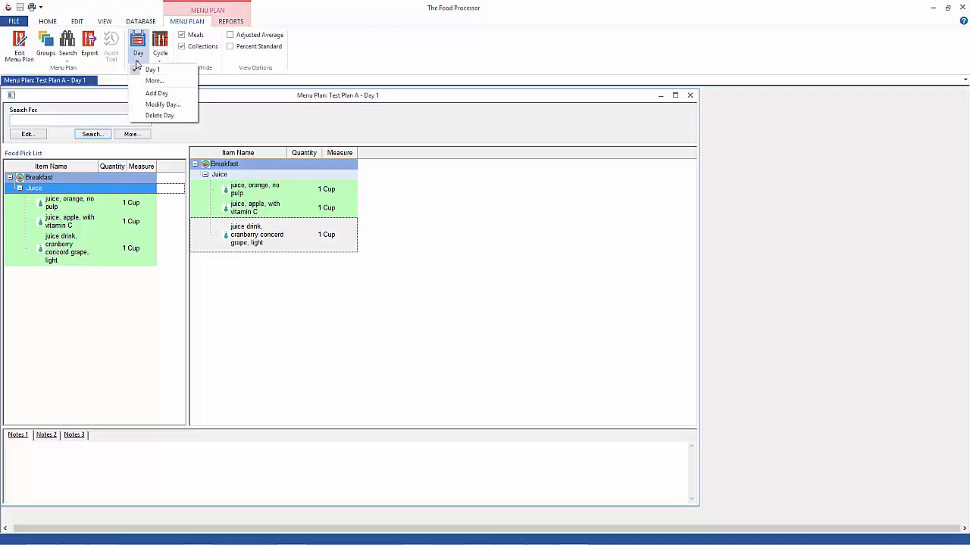
click(156, 93)
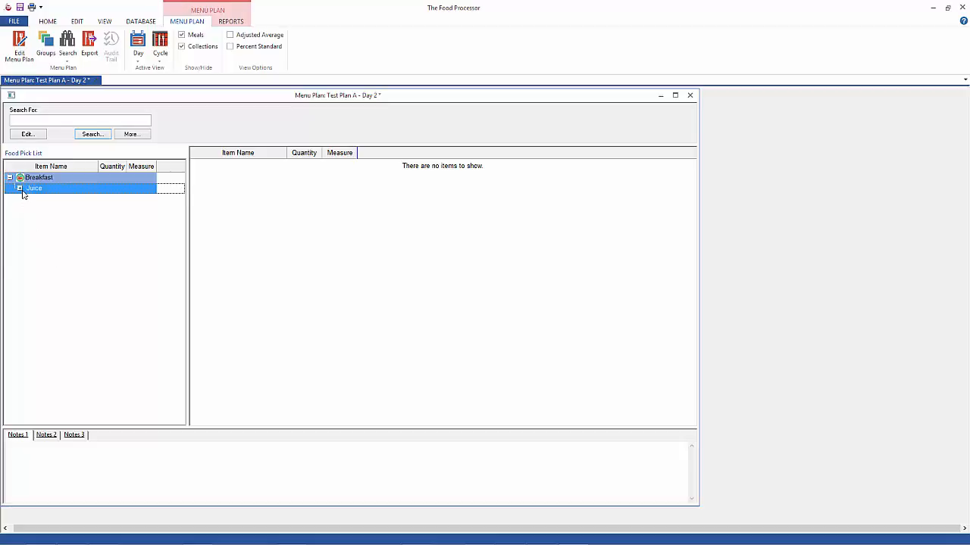
click(18, 188)
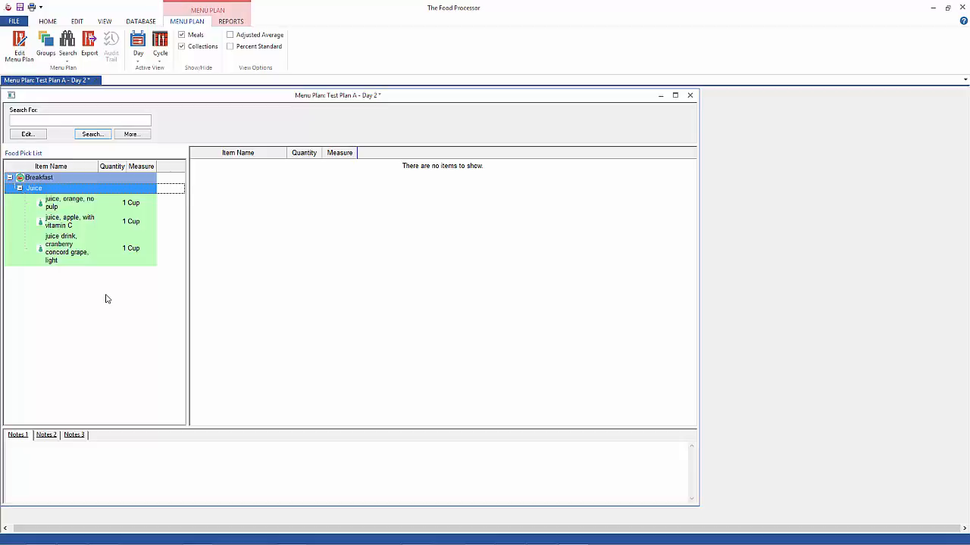
mouse_move(55, 206)
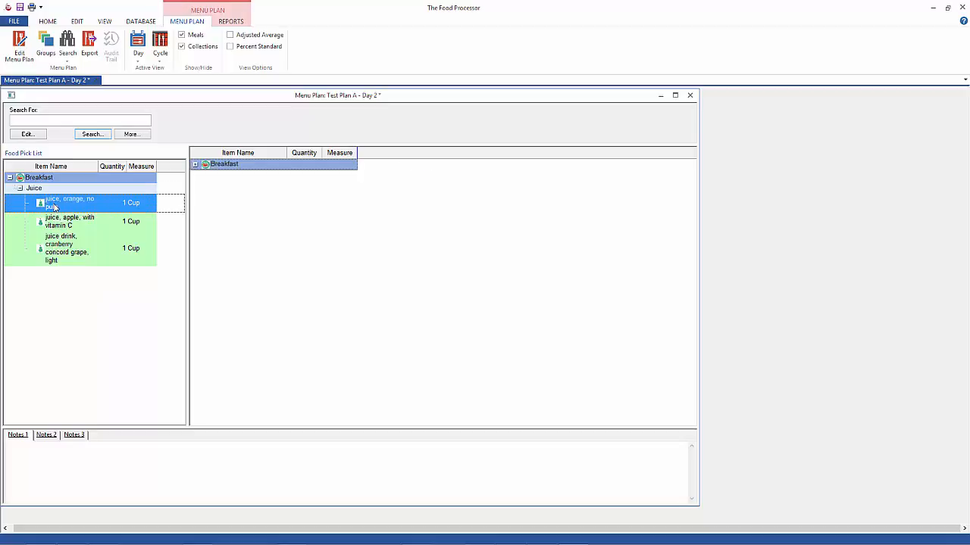
click(68, 248)
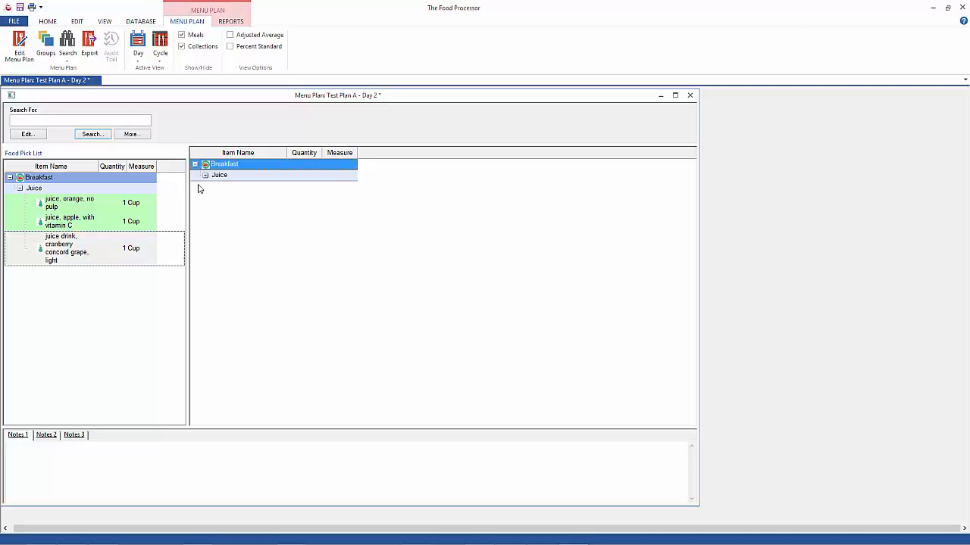
click(205, 175)
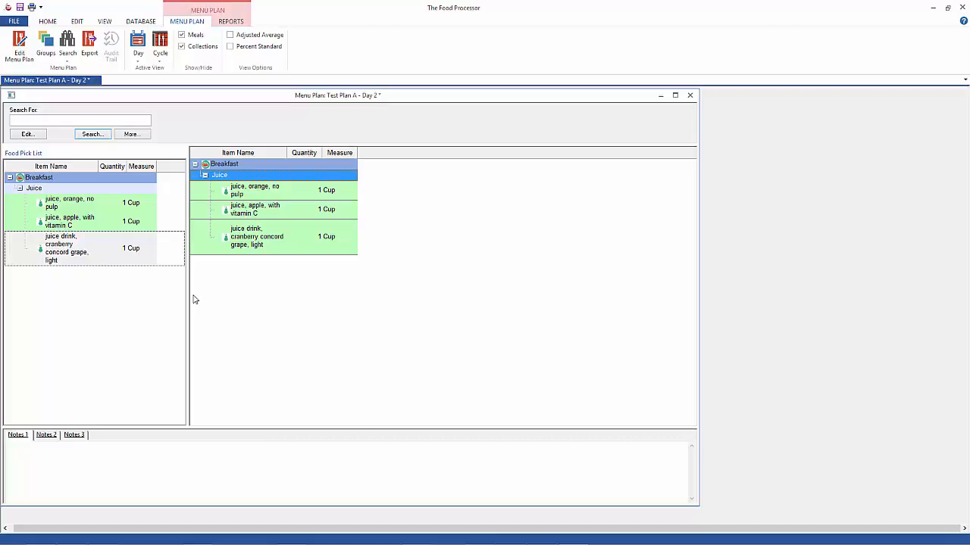
mouse_move(97, 265)
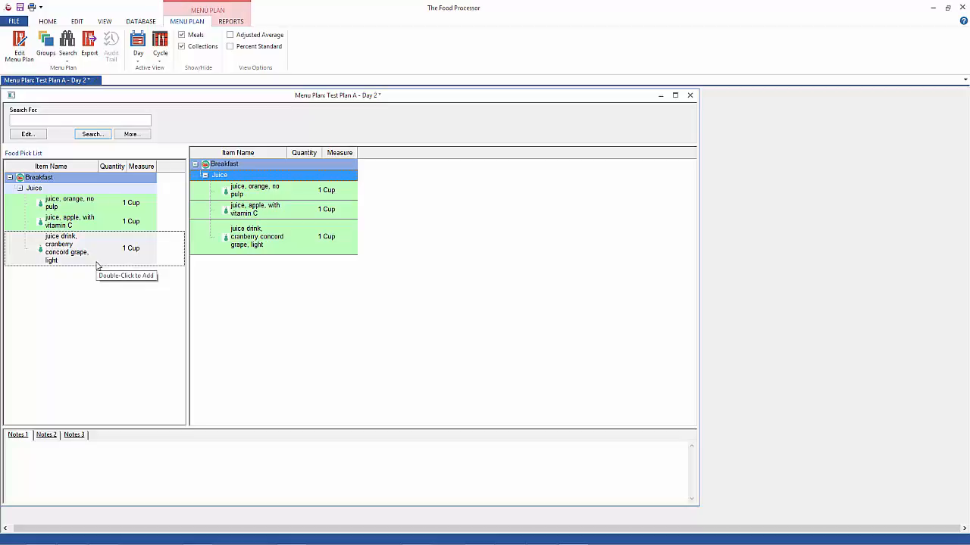
mouse_move(97, 265)
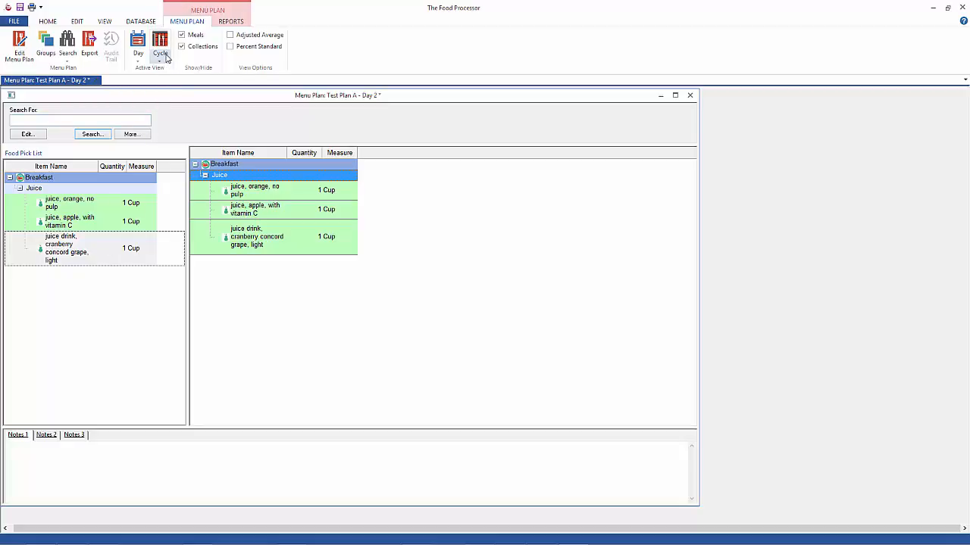
- Switch to Cycle view and add Day 1 and Day 2 from the Day Pick List
click(160, 45)
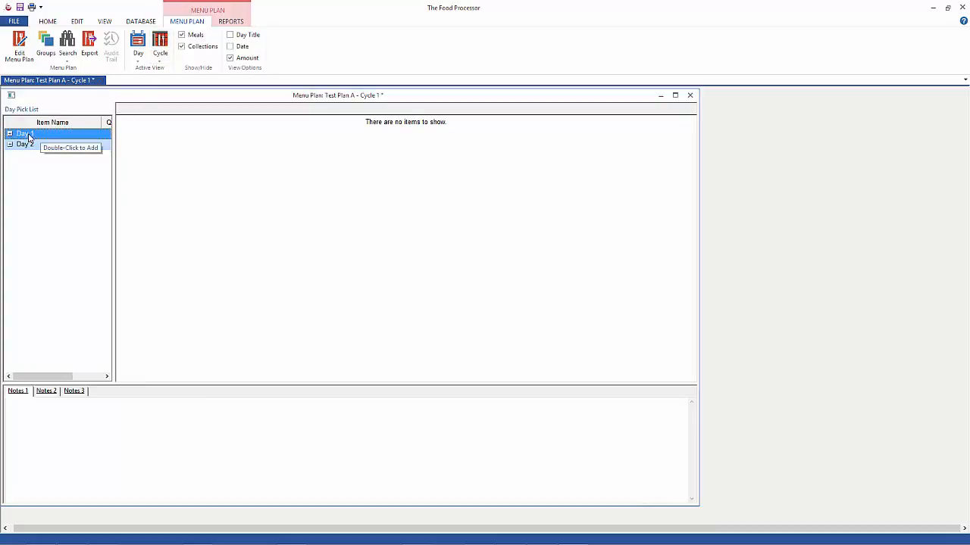
double_click(24, 133)
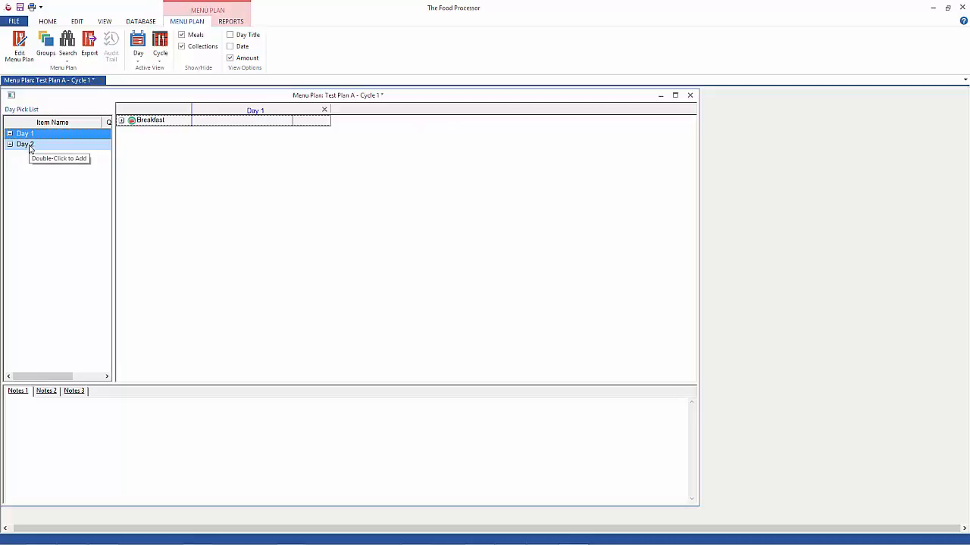
double_click(25, 144)
text(Tuesday)
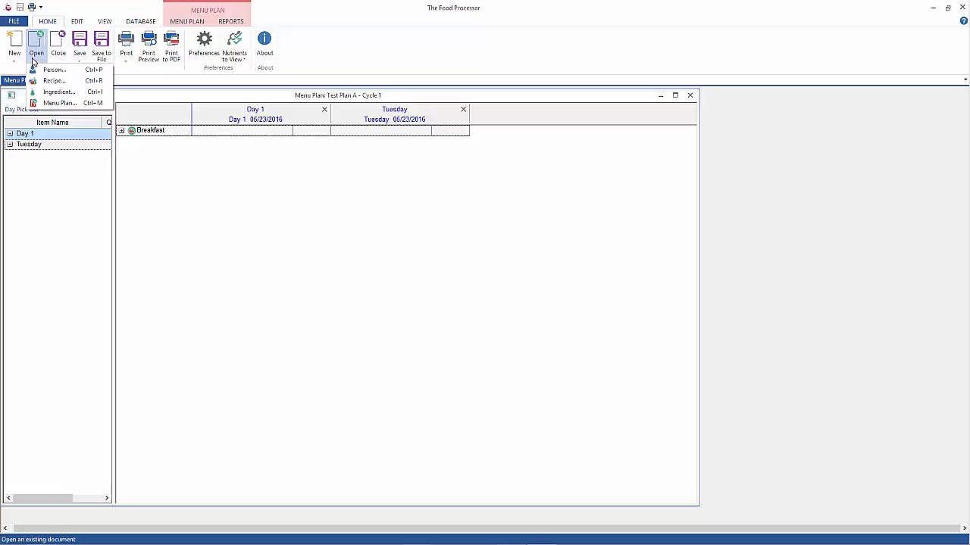
mouse_move(59, 102)
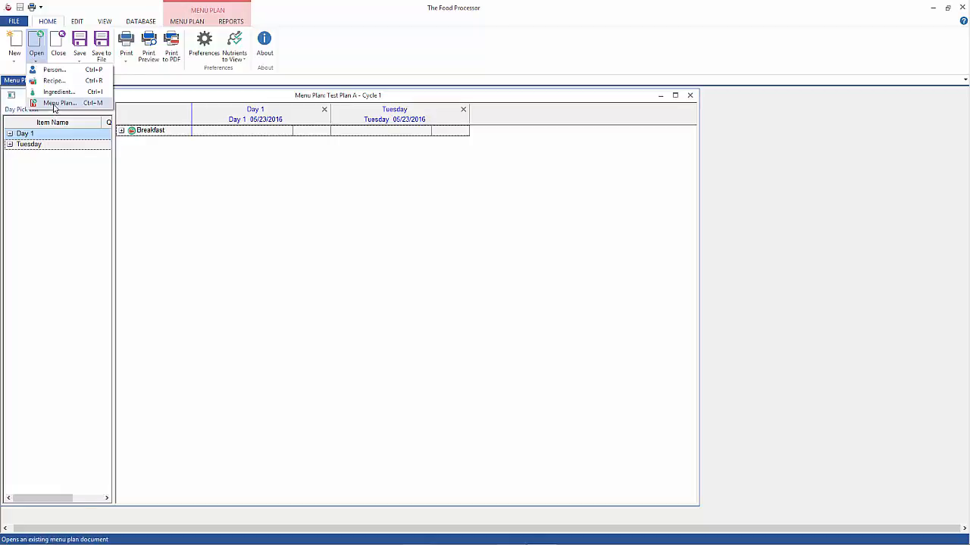
- Open Winter Menu Plan - Part Duex, select Day 2, and show the Cycle view
click(59, 102)
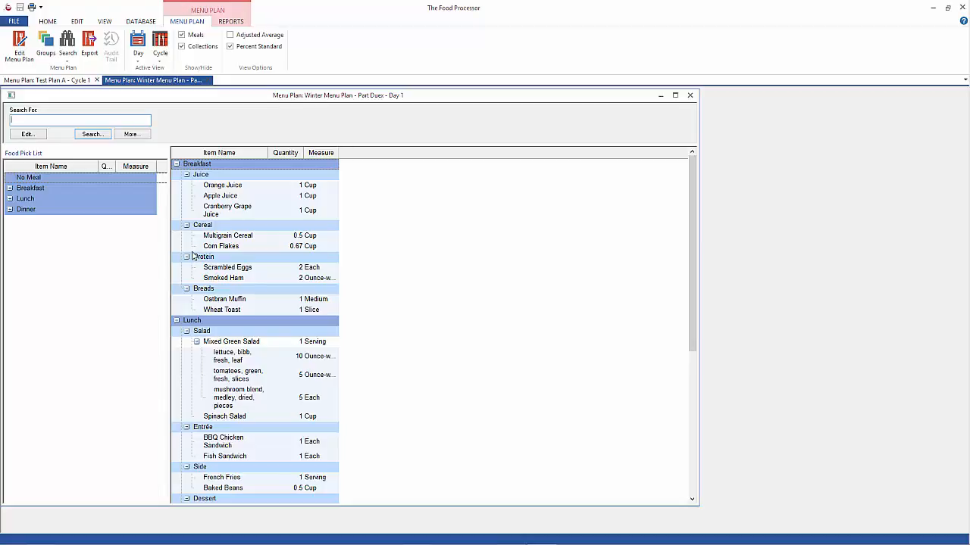
click(138, 43)
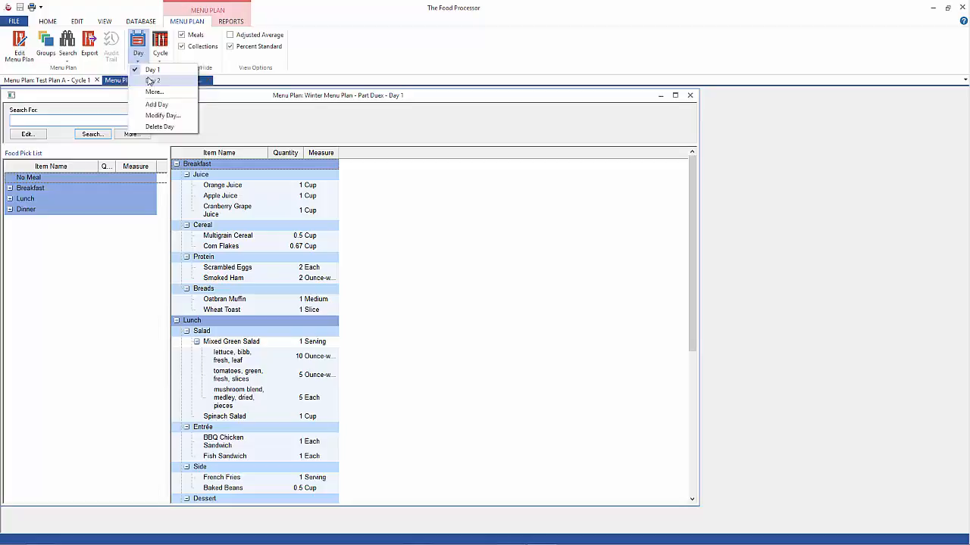
click(154, 81)
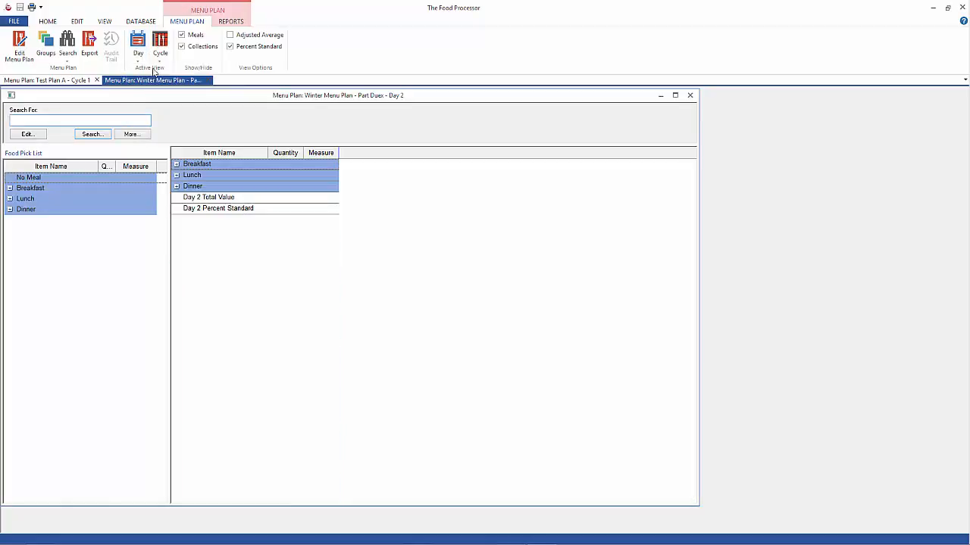
click(160, 44)
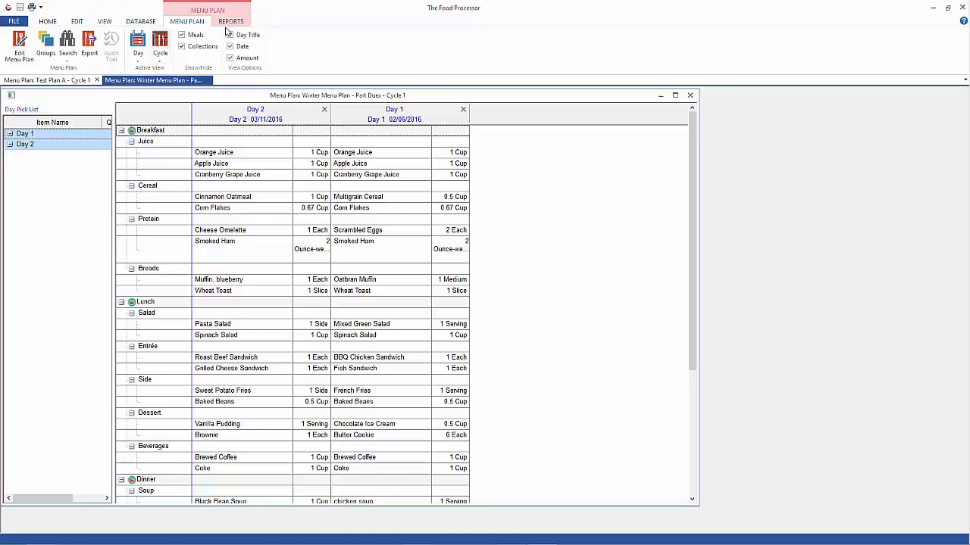
click(231, 21)
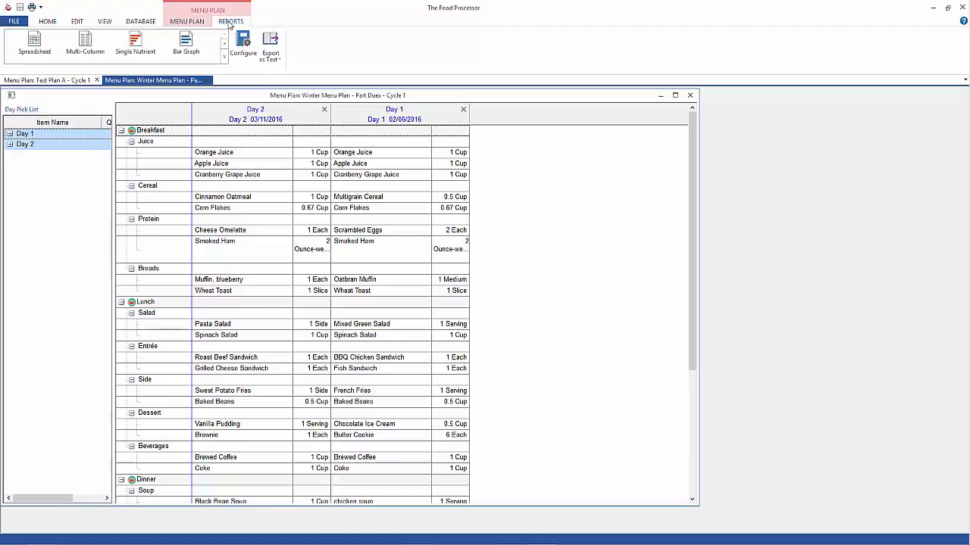
click(34, 46)
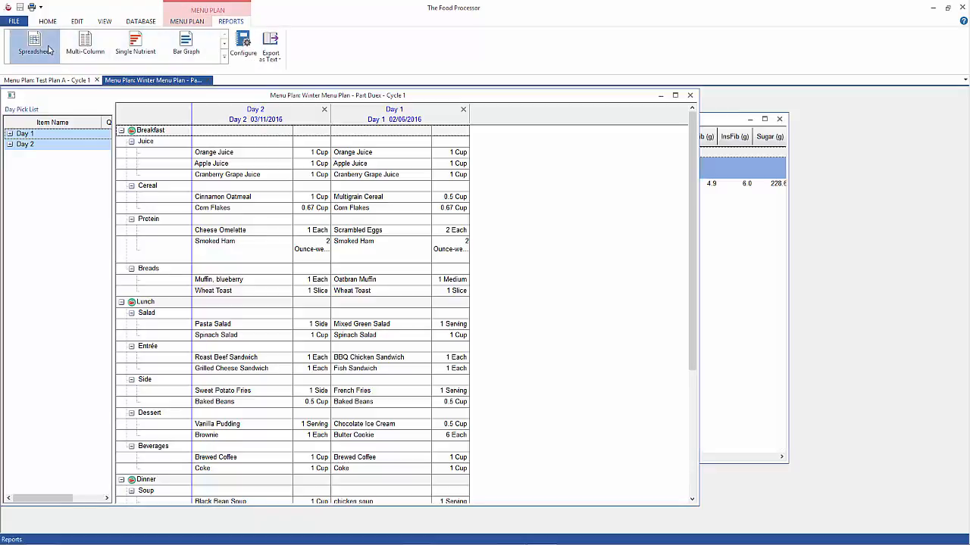
click(34, 46)
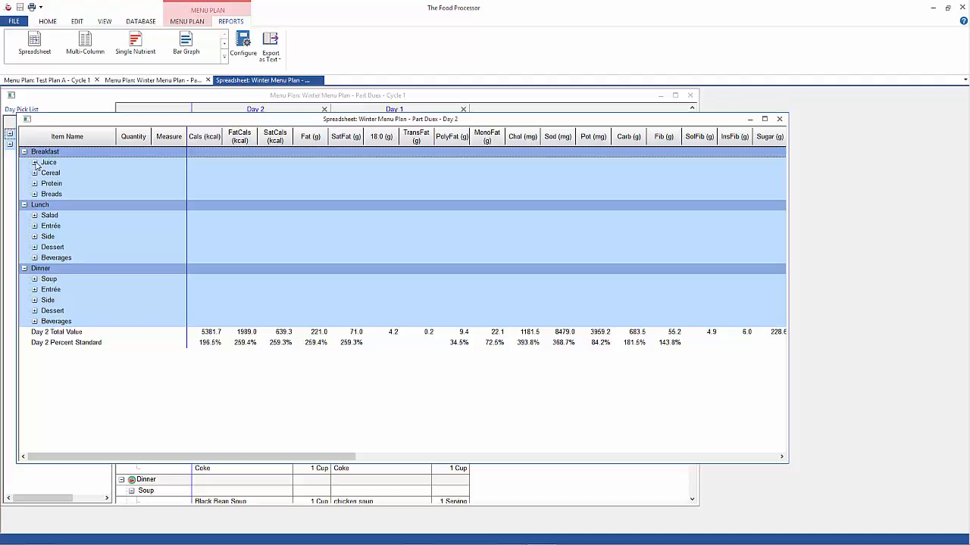
mouse_move(62, 127)
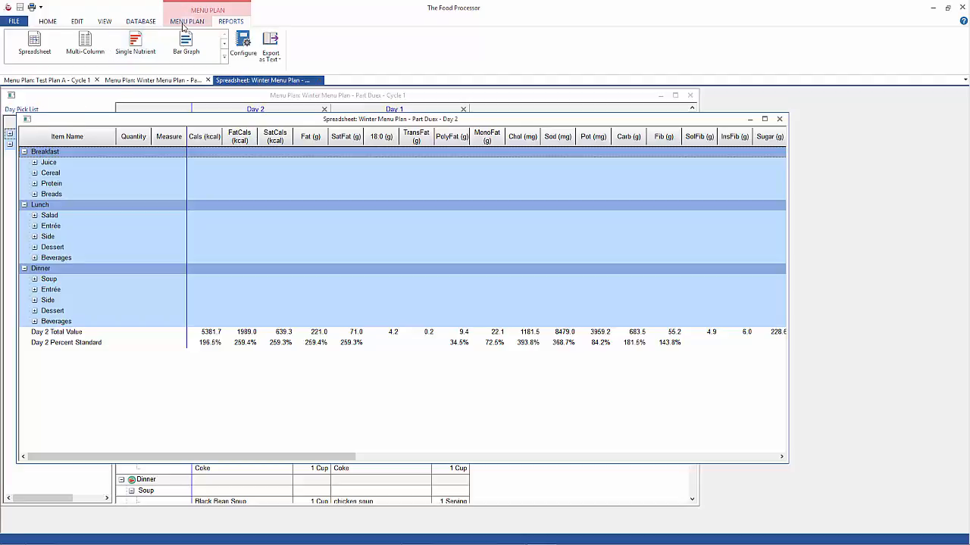
click(187, 21)
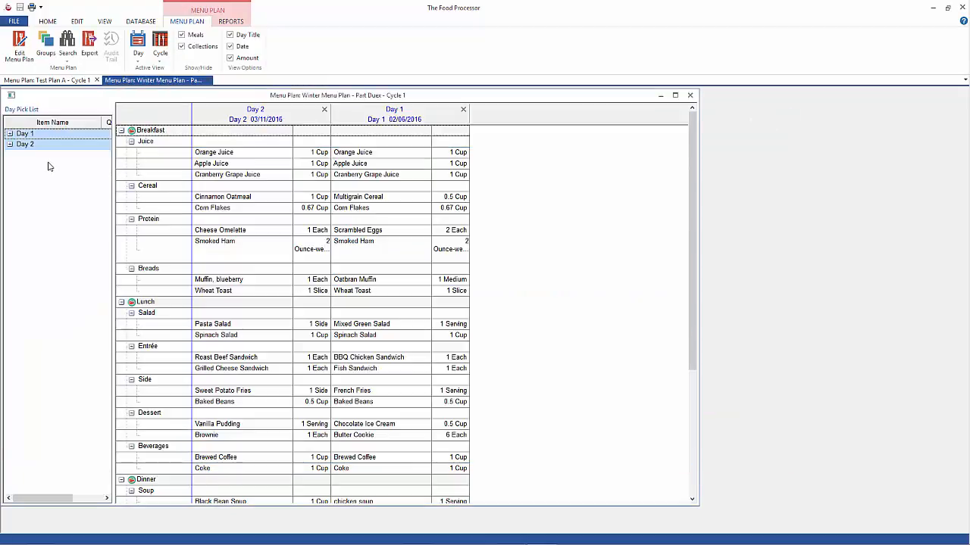
click(138, 46)
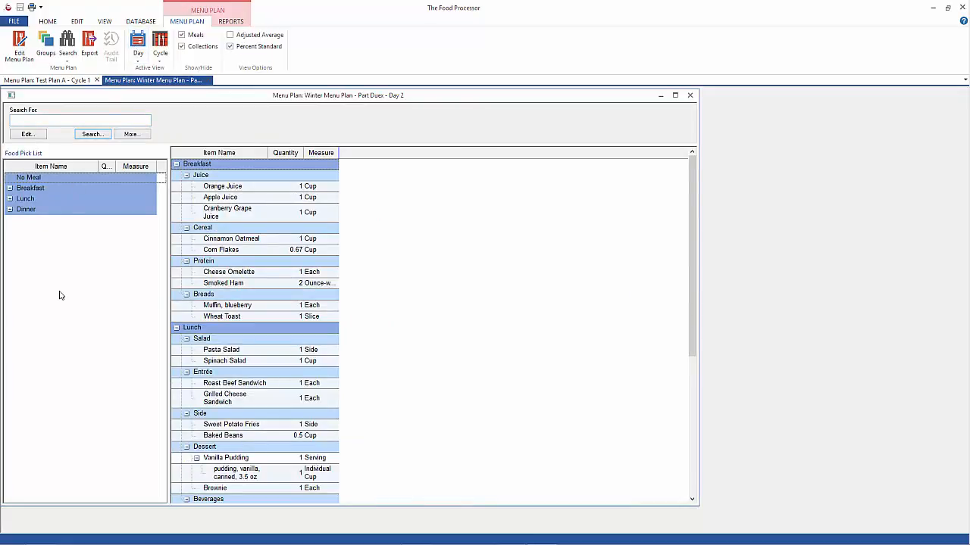
mouse_move(40, 284)
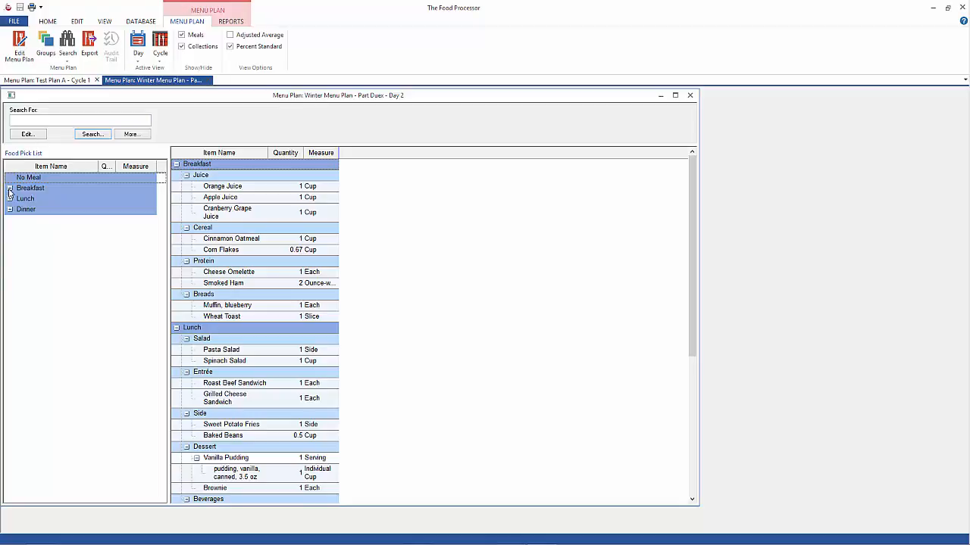
click(11, 187)
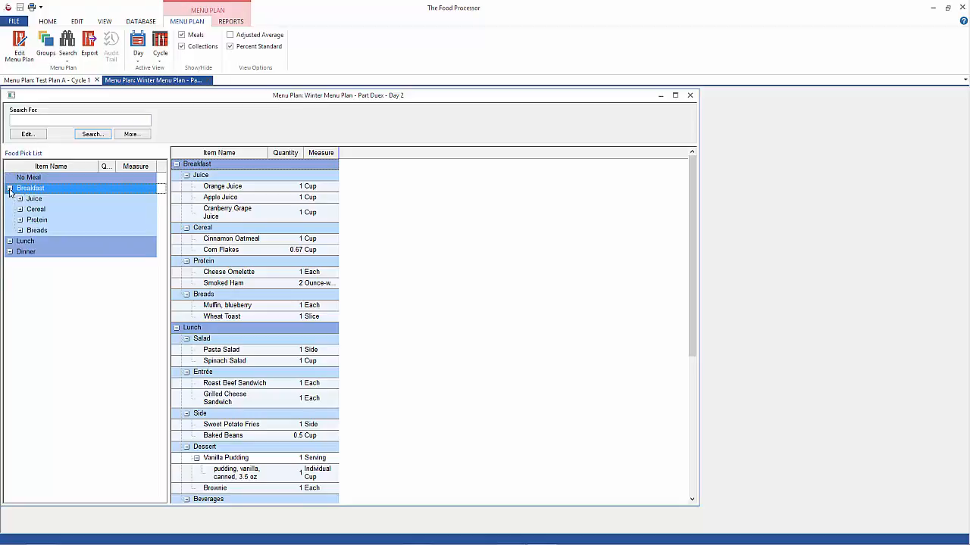
click(11, 188)
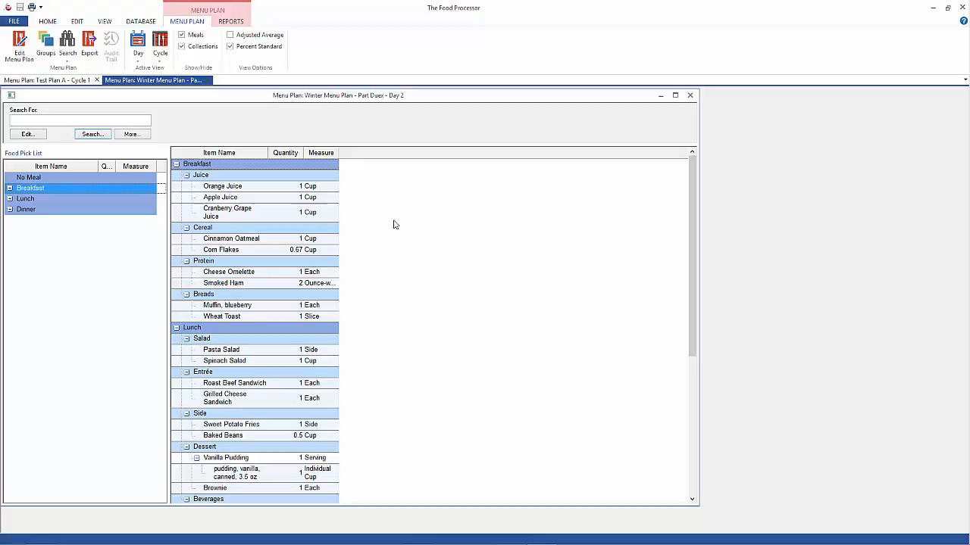
mouse_move(306, 193)
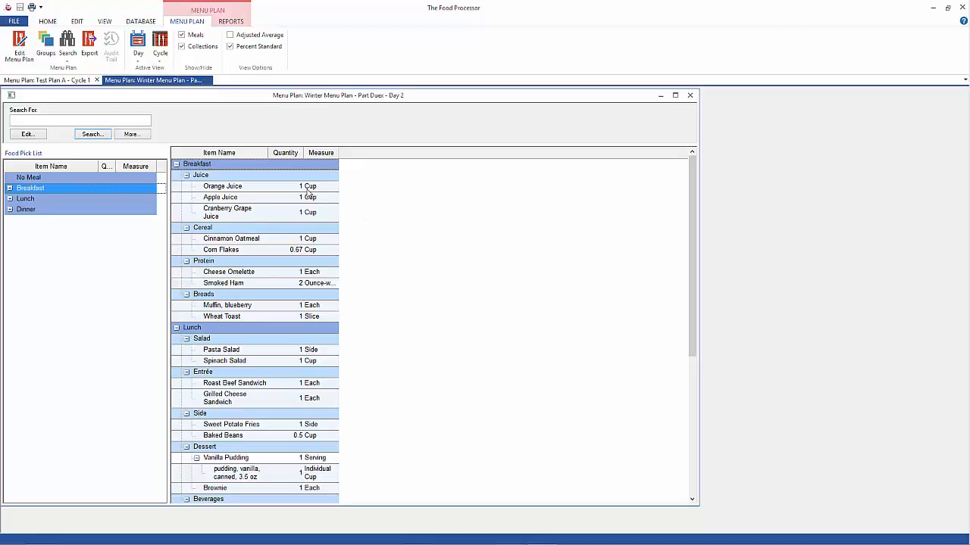
mouse_move(347, 223)
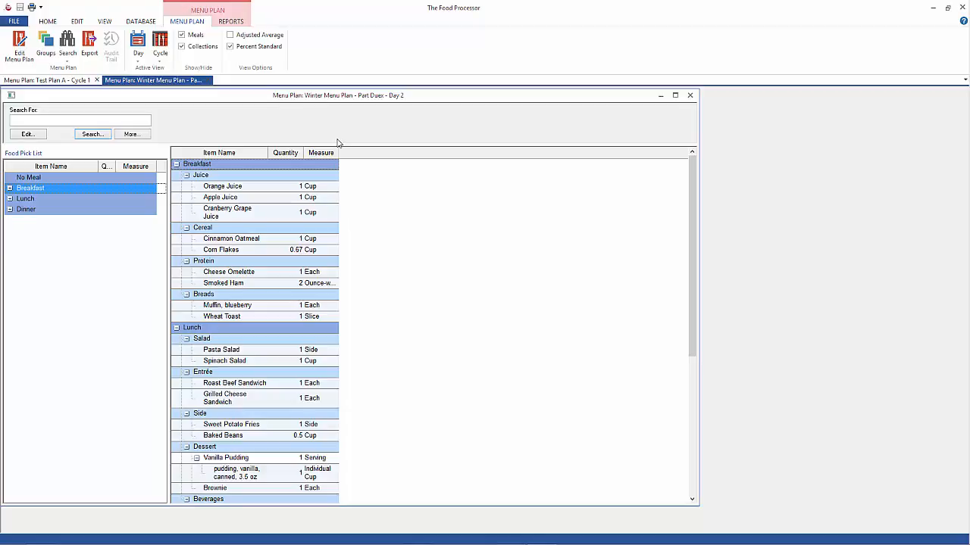
mouse_move(380, 190)
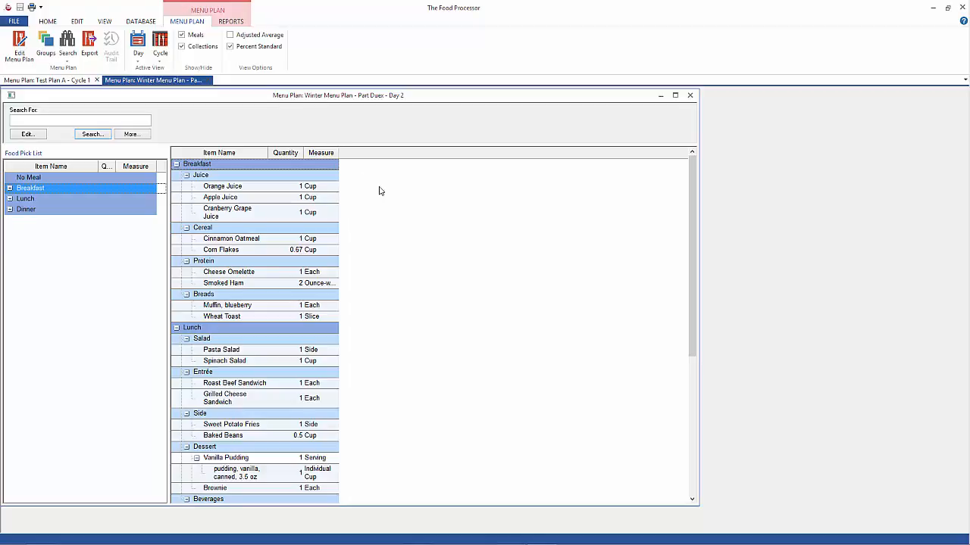
- Add a Calories column to the Day 2 item list via Display Columns
right_click(381, 191)
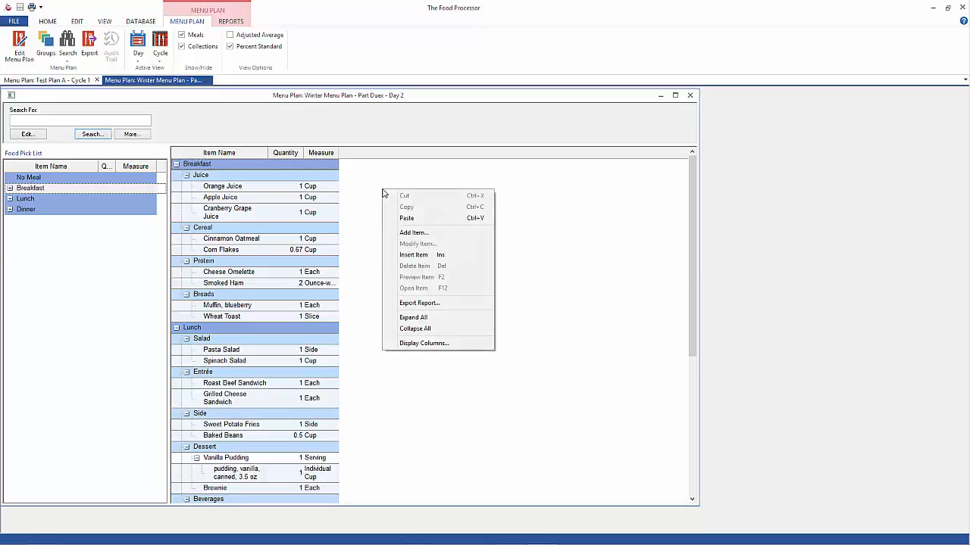
click(423, 343)
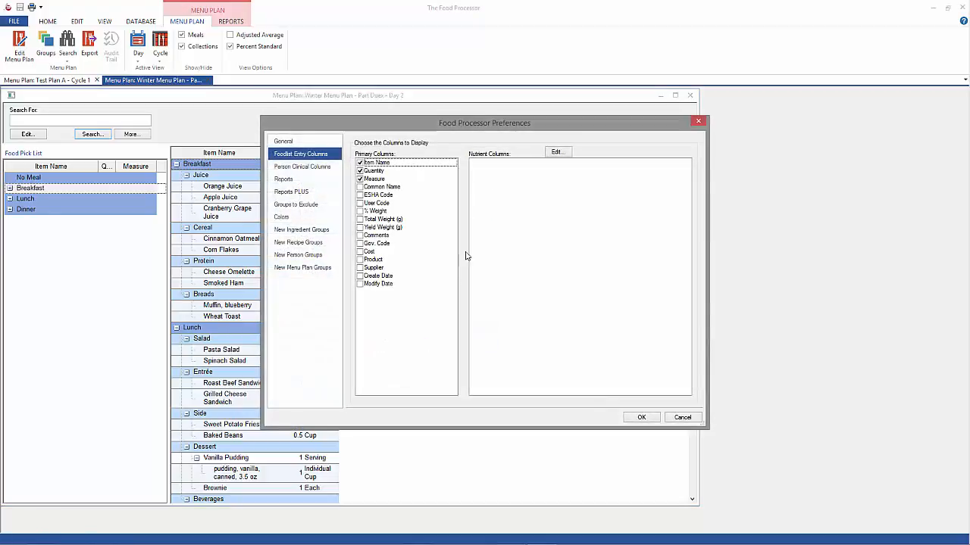
click(557, 152)
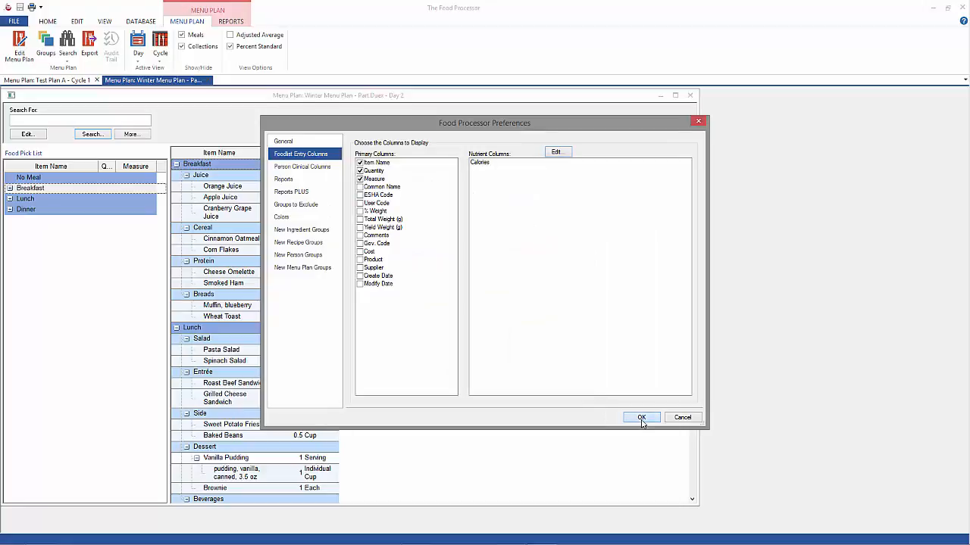
click(641, 417)
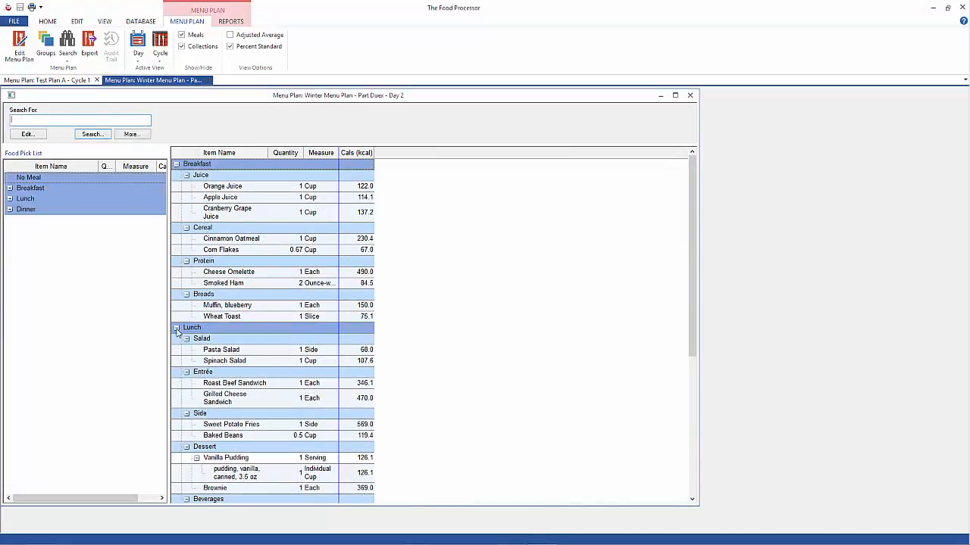
- Collapse the Lunch meal and Breakfast's Protein and Cereal categories
click(176, 327)
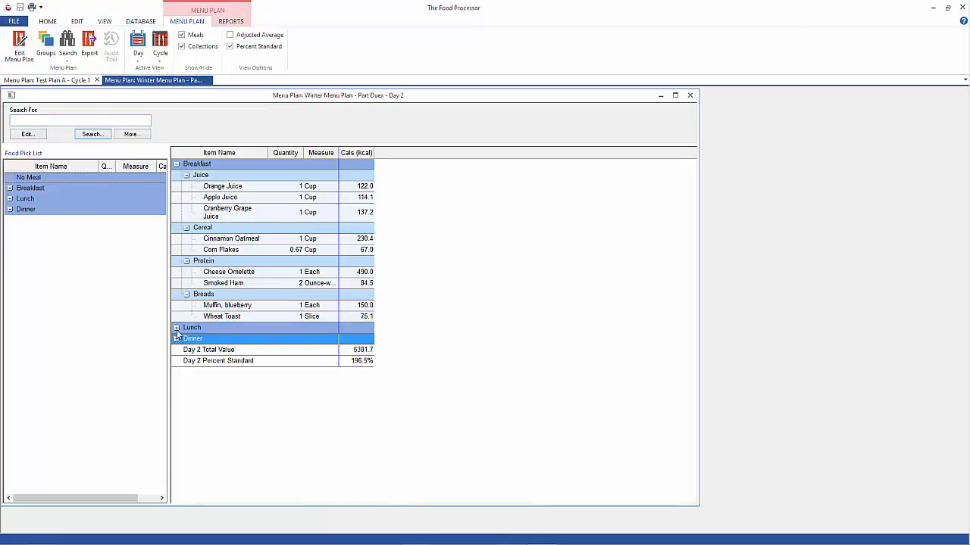
click(185, 261)
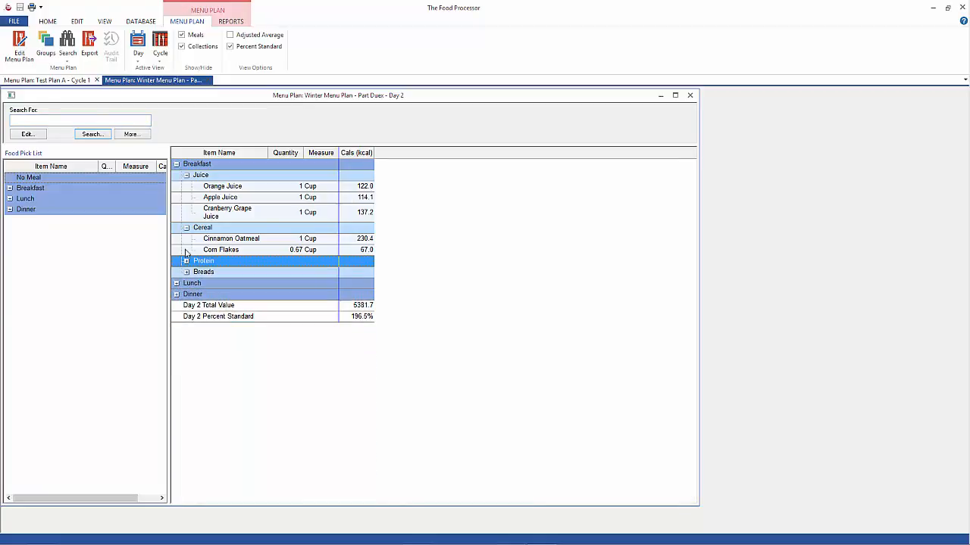
click(185, 227)
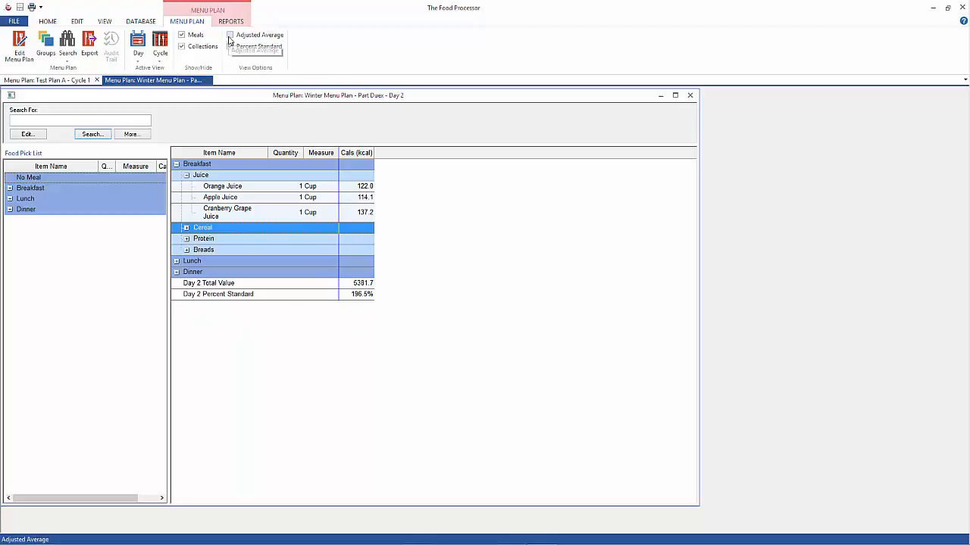
- Turn on Adjusted Average and expand Cereal to check its adjusted factors
click(229, 35)
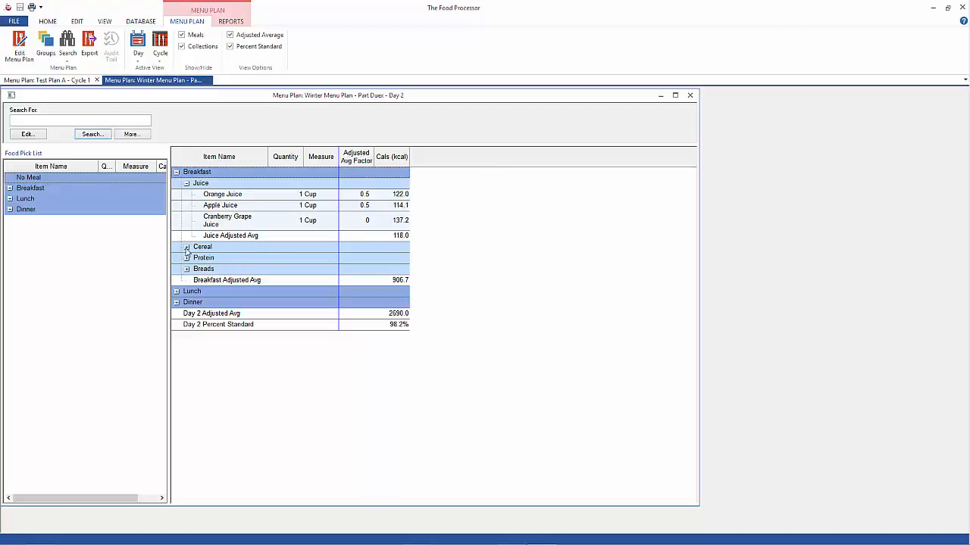
click(186, 247)
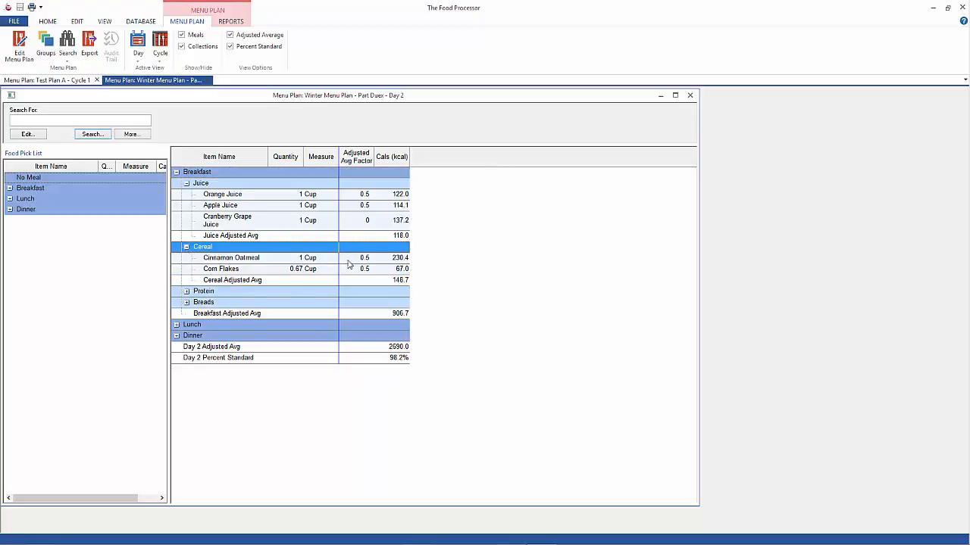
click(231, 20)
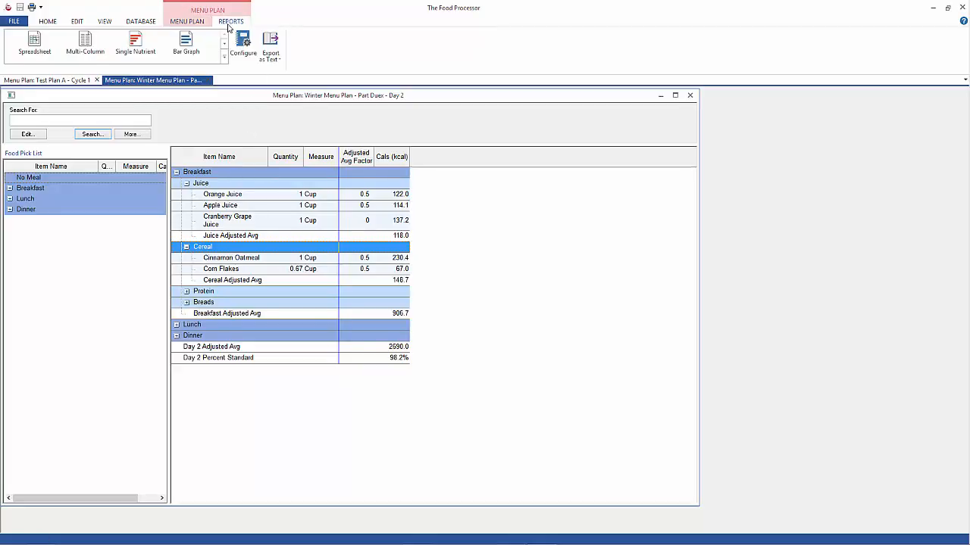
- Generate the Day 2 spreadsheet report of adjusted-average nutrient totals per meal and day
click(34, 44)
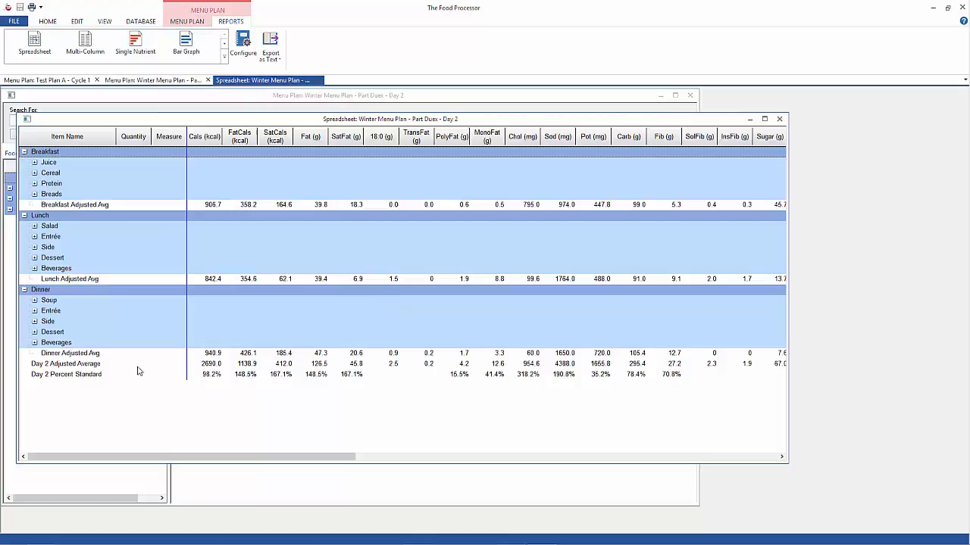
mouse_move(211, 373)
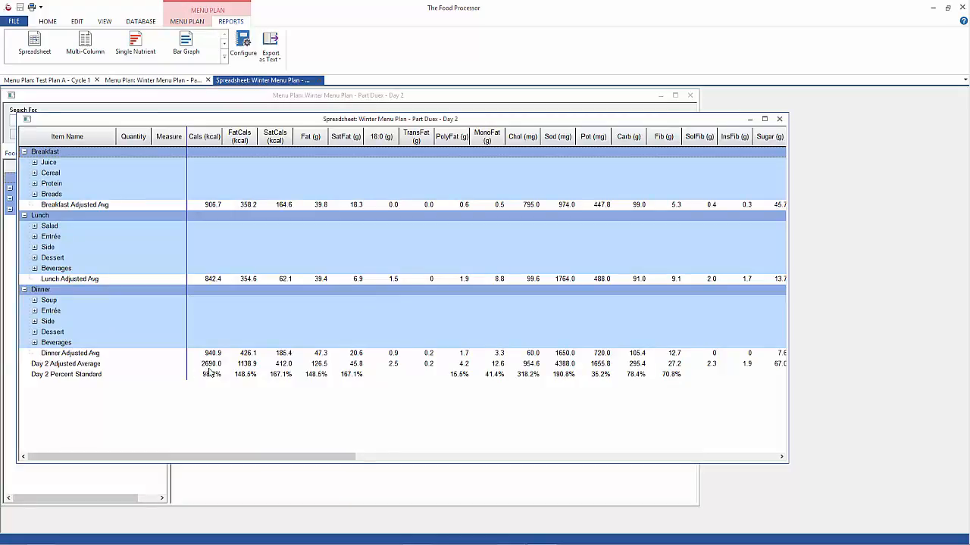
mouse_move(210, 372)
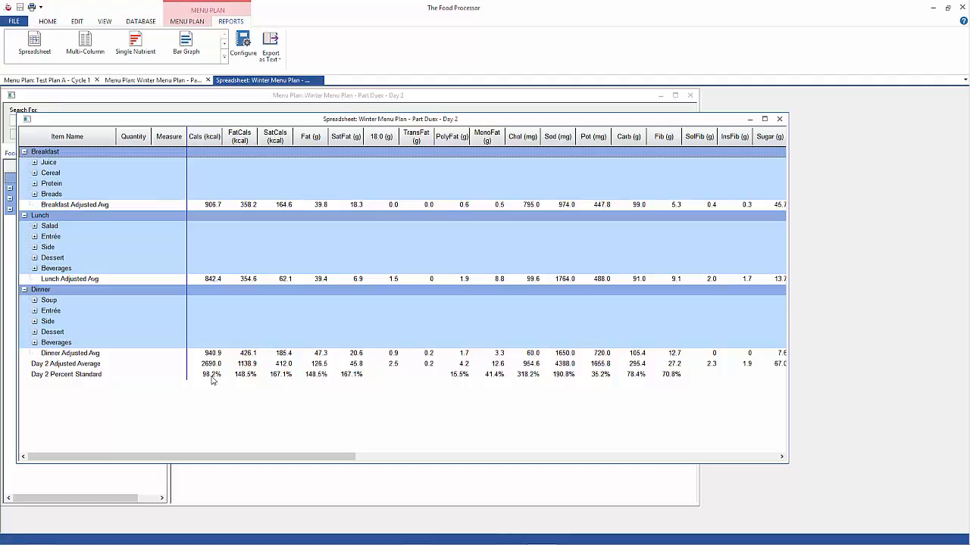
mouse_move(534, 385)
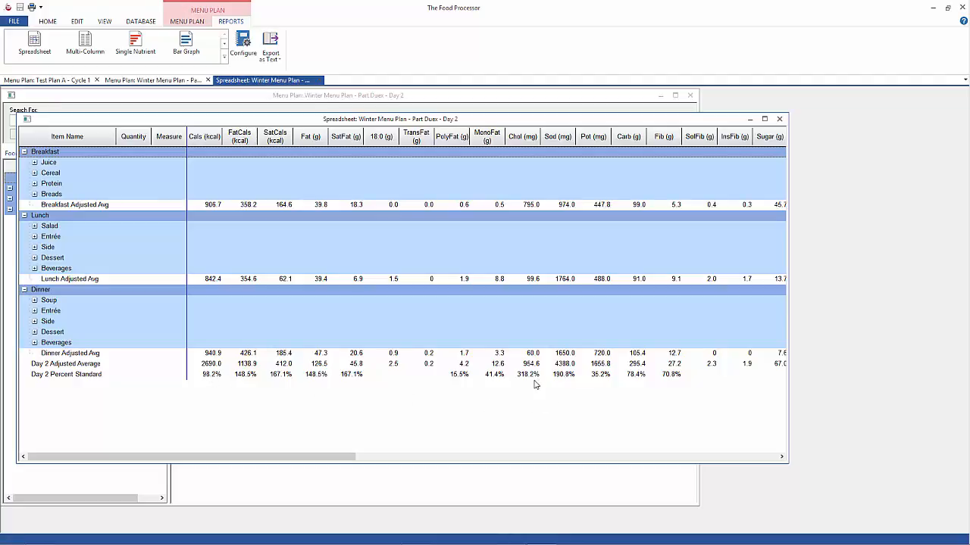
mouse_move(530, 384)
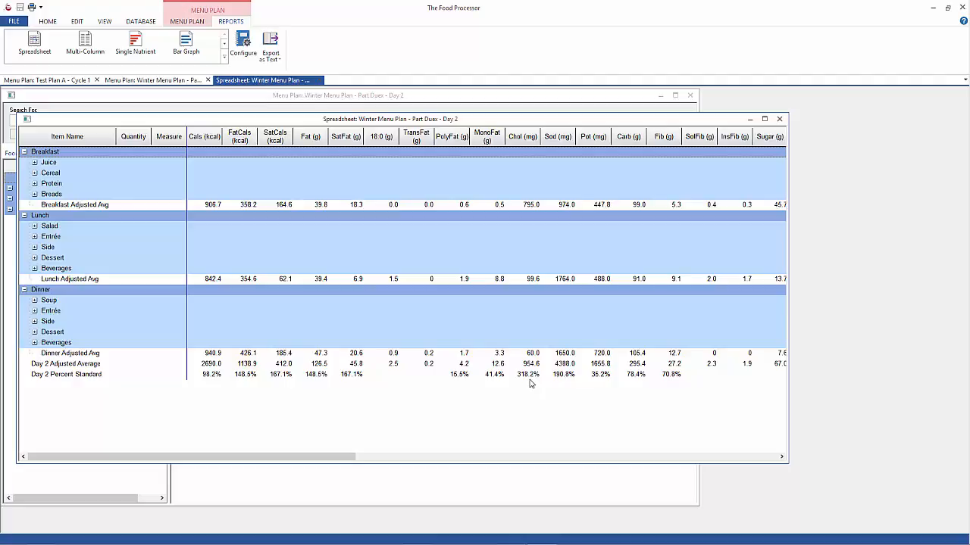
mouse_move(568, 381)
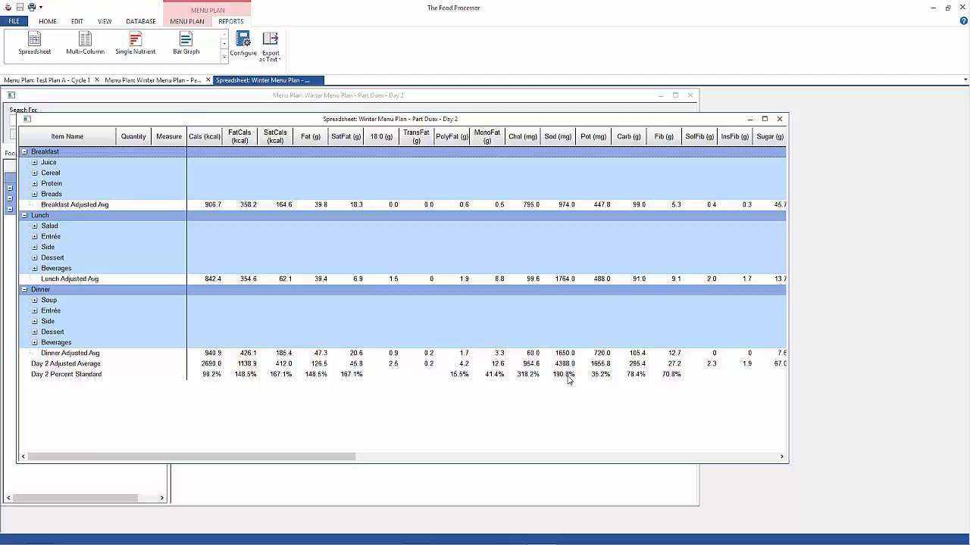
mouse_move(436, 313)
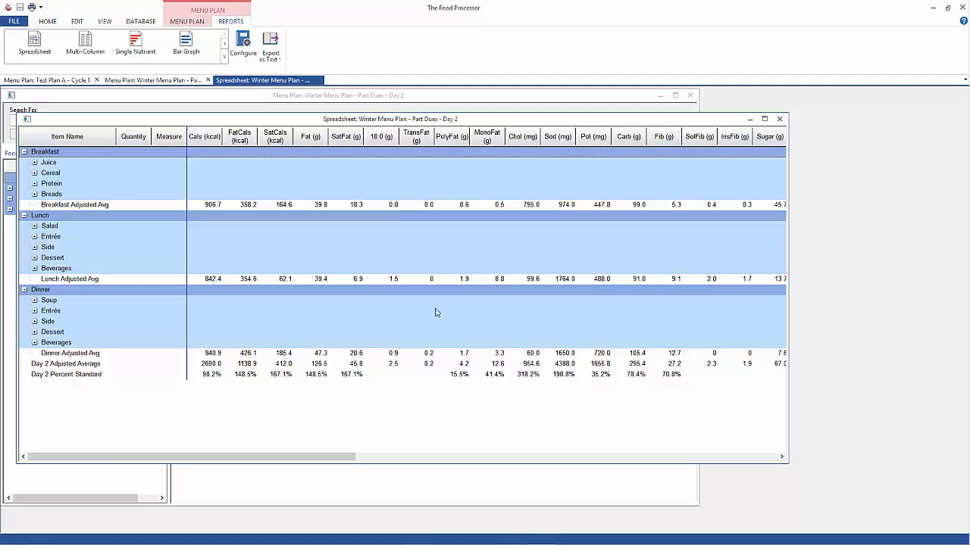